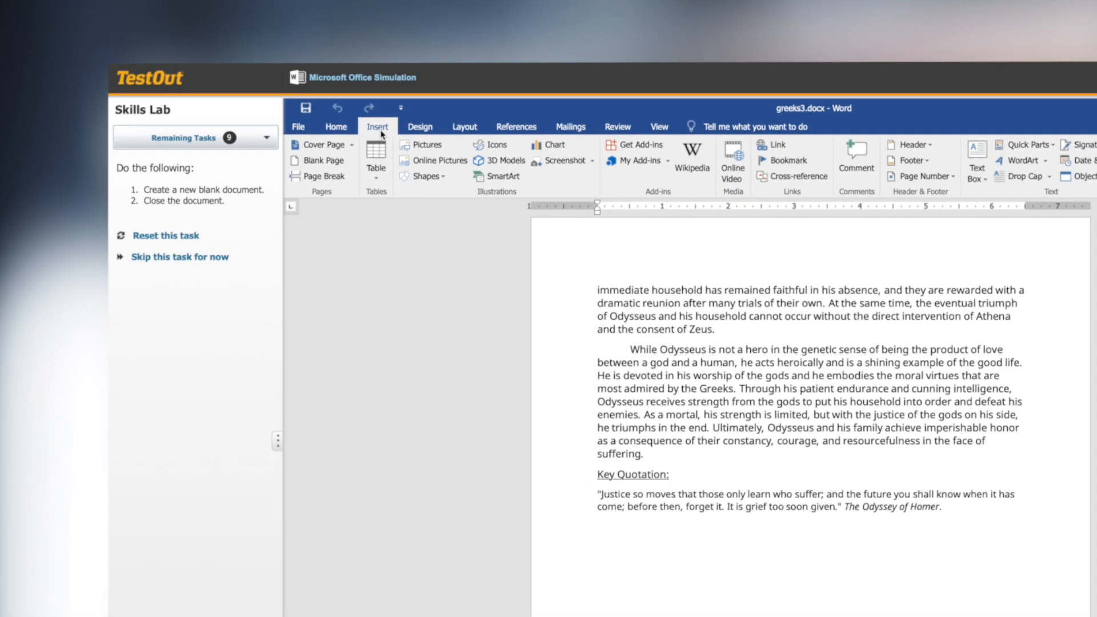
- Show the Clipboard video's interactive transcript and advance to the 4.2.6 Document Creation Facts reading
click(647, 130)
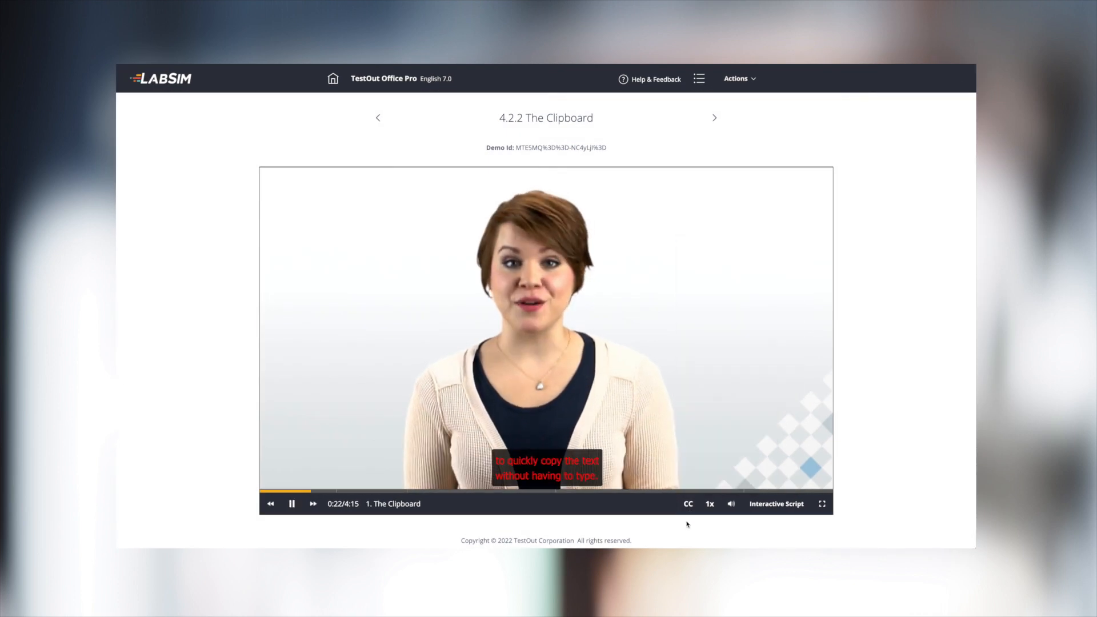
click(776, 504)
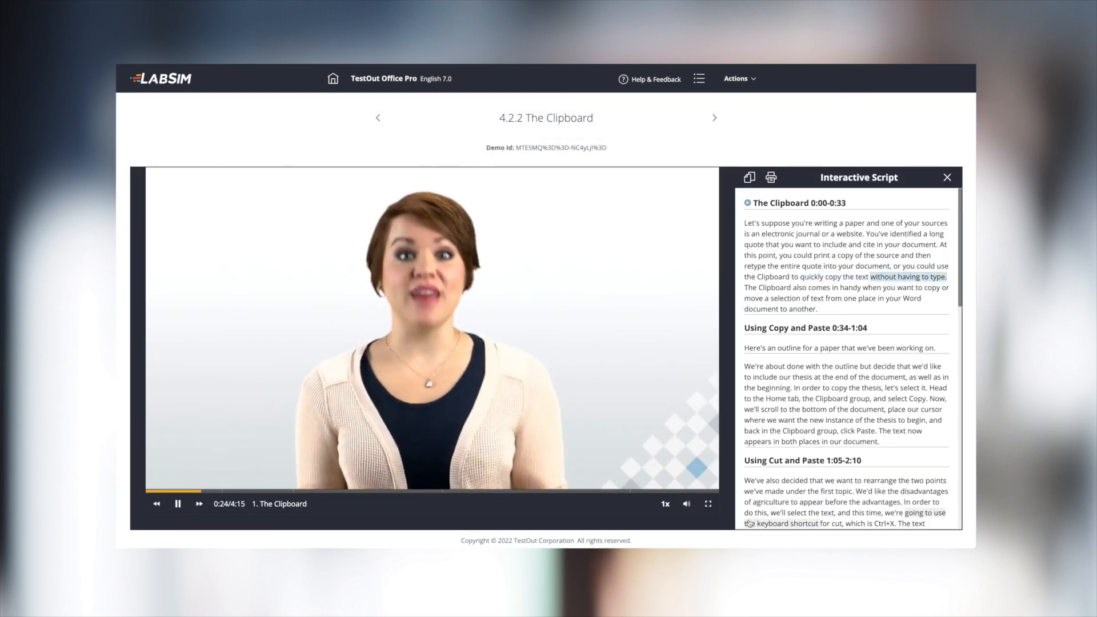
click(715, 116)
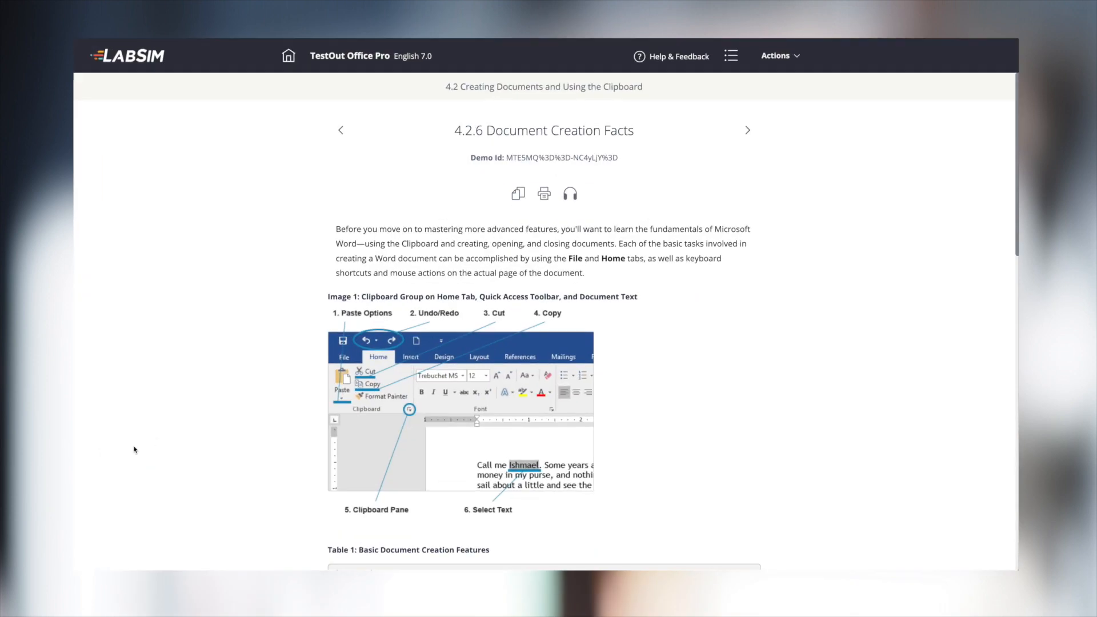
- Scroll the Document Creation Facts page through the features table to the Backstage view image
scroll(down, 3)
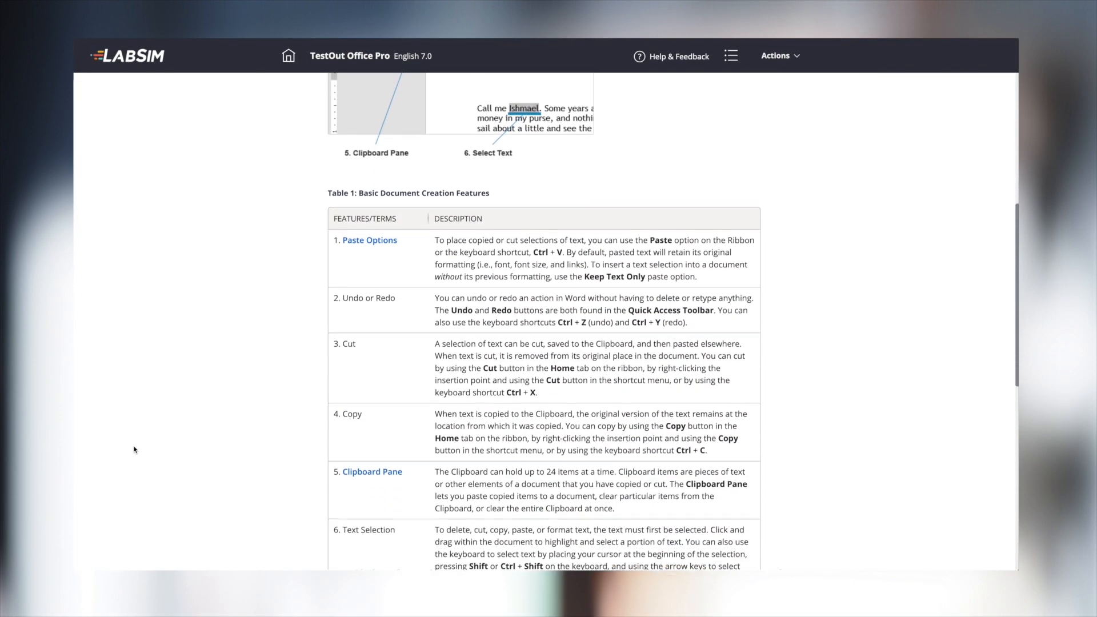
scroll(down, 3)
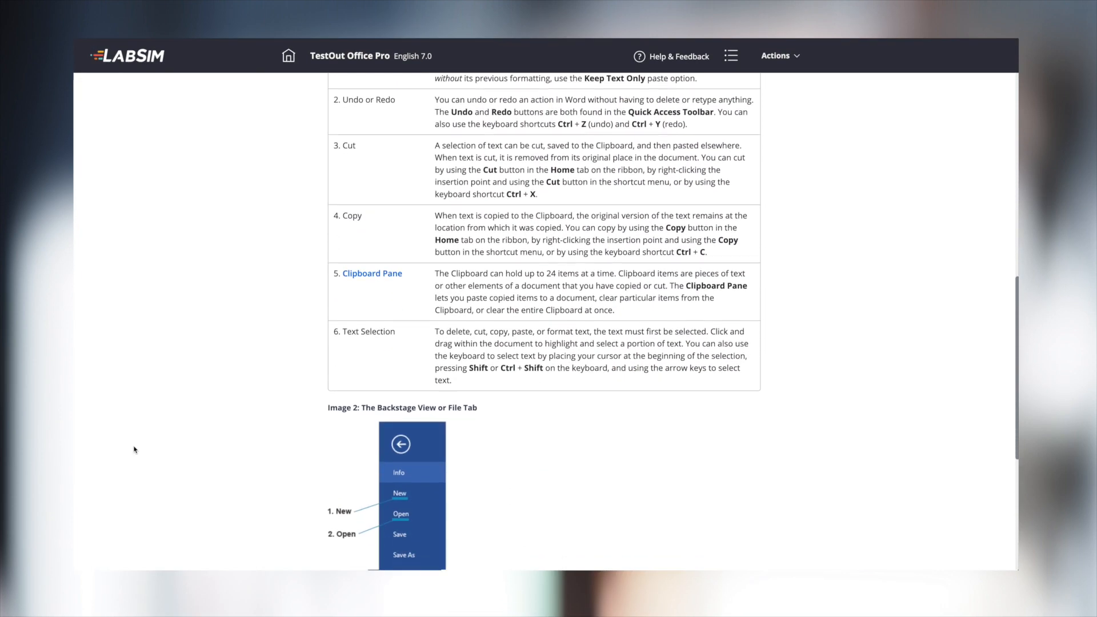
scroll(down, 3)
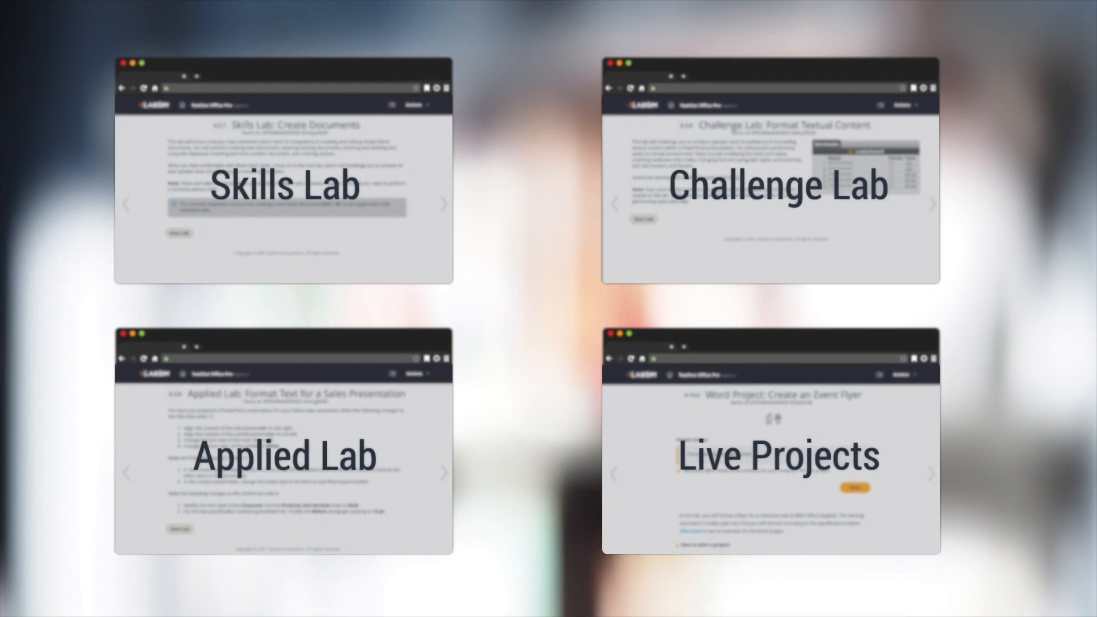
- Start the Sweet Shop skills lab, enter a SUM formula in G11 on the Charlie sheet, and watch the AVERAGE demo
click(284, 185)
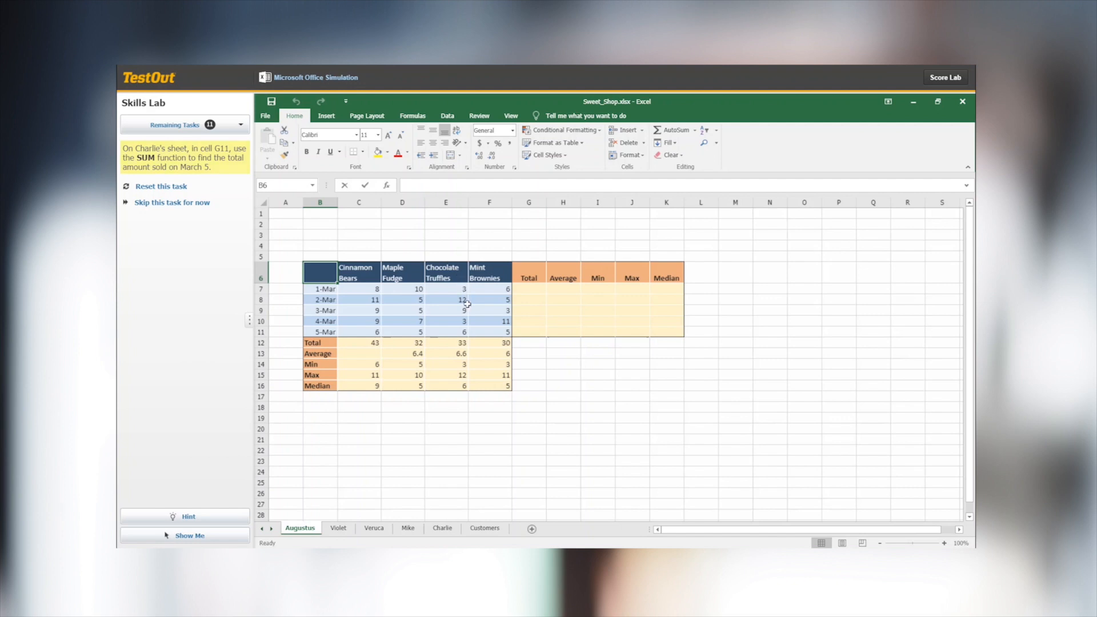
click(443, 528)
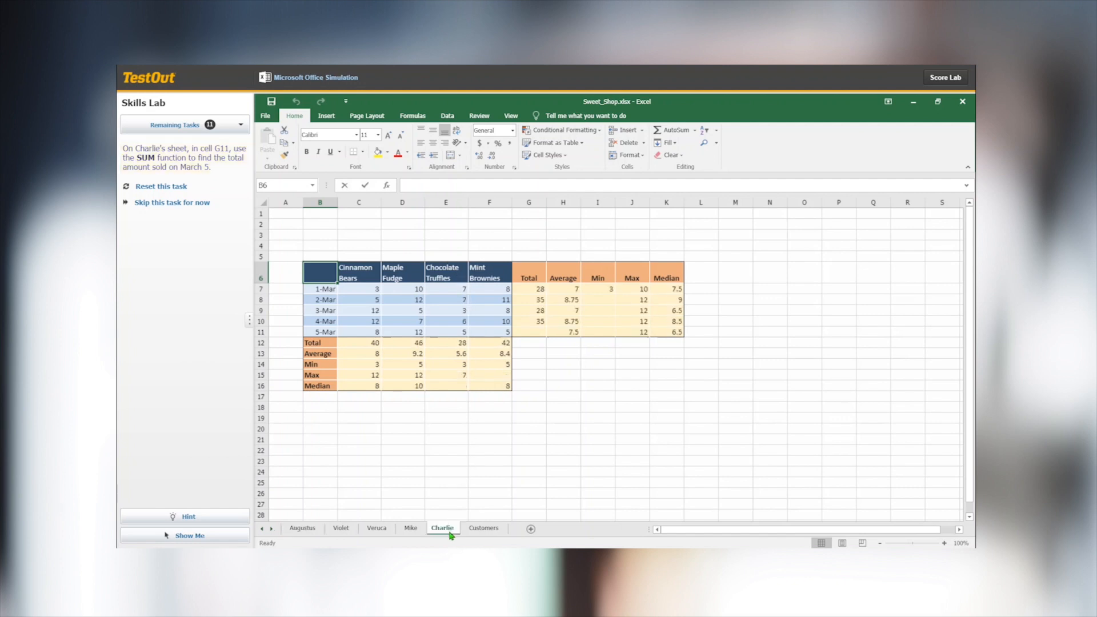
click(528, 332)
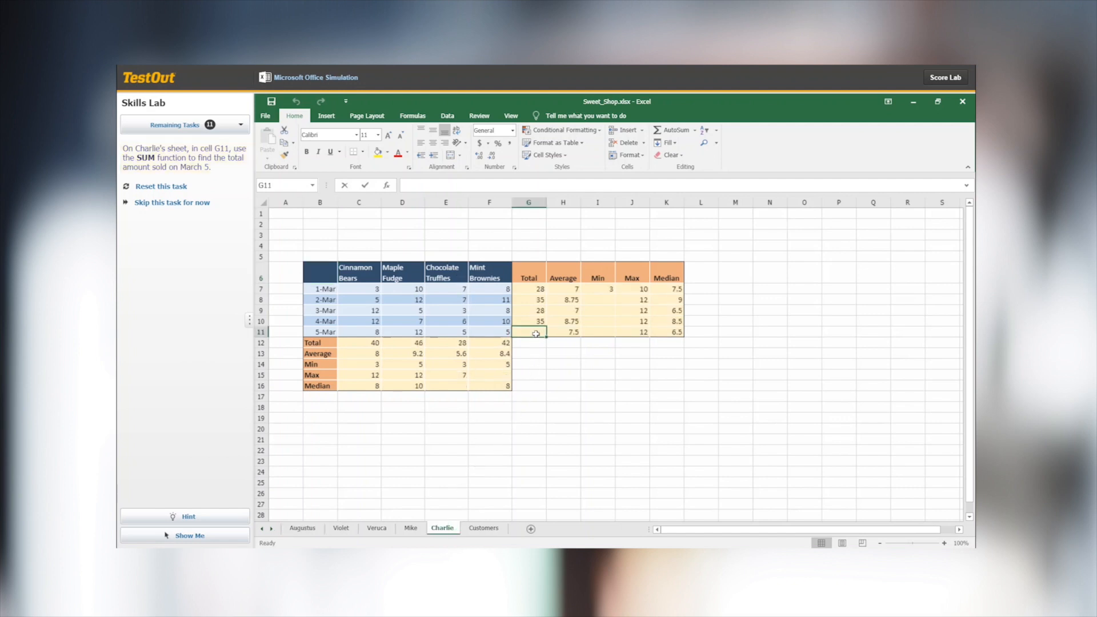
text(=sum)
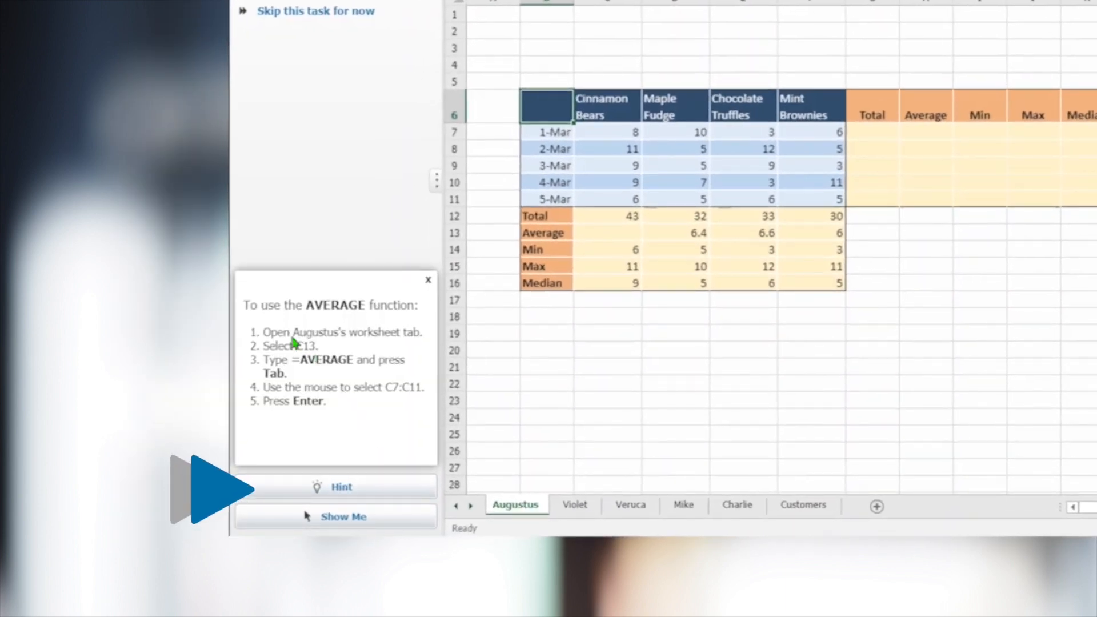
mouse_move(294, 387)
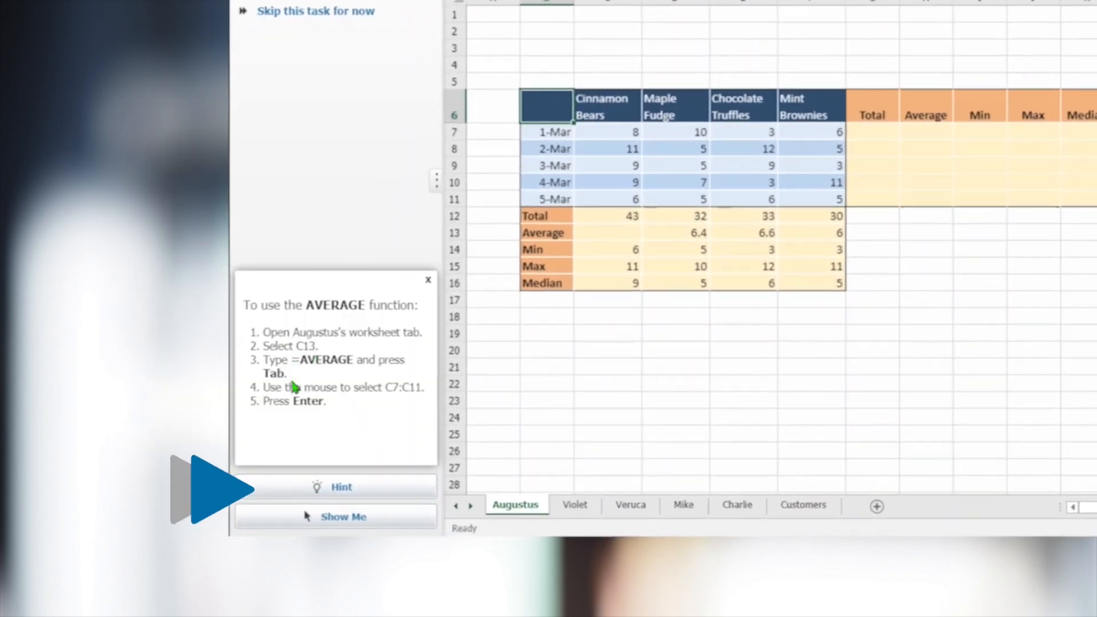
click(343, 517)
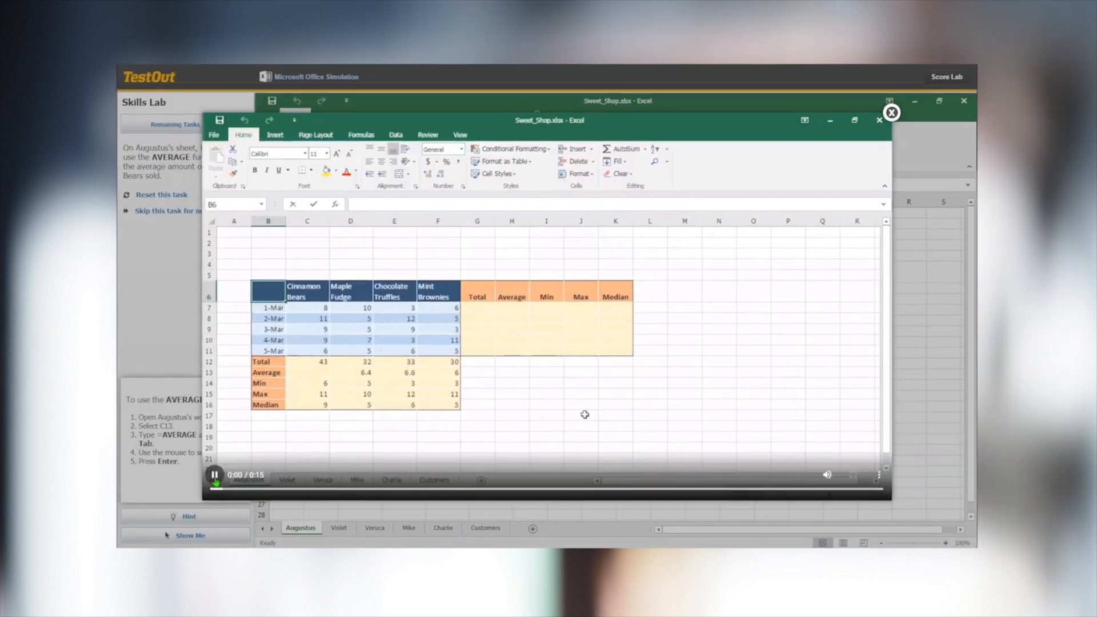
mouse_move(395, 424)
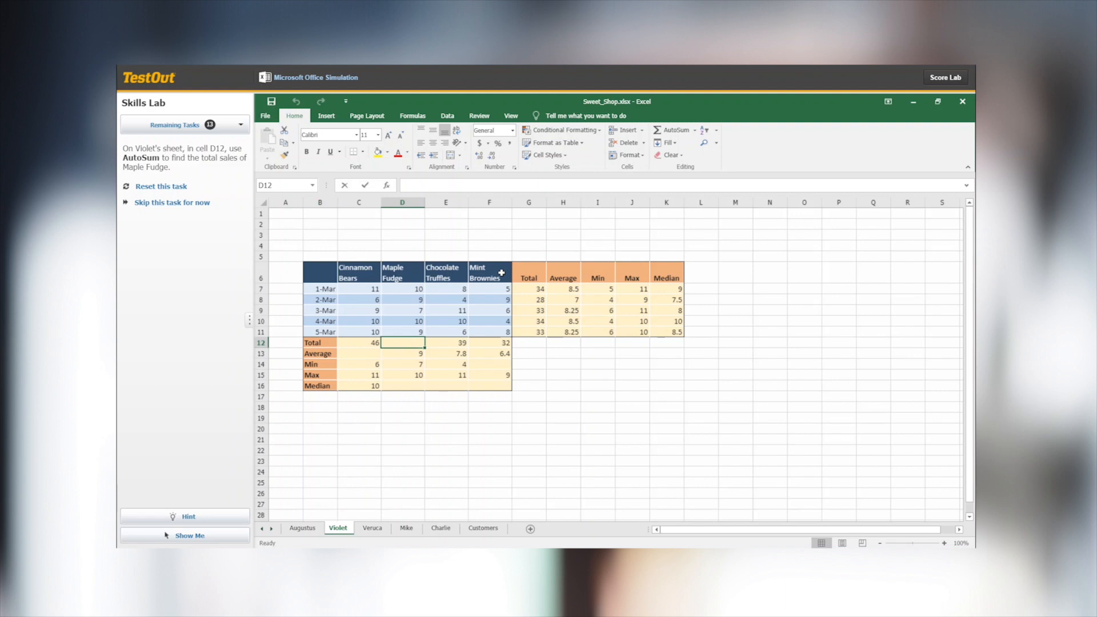
mouse_move(674, 130)
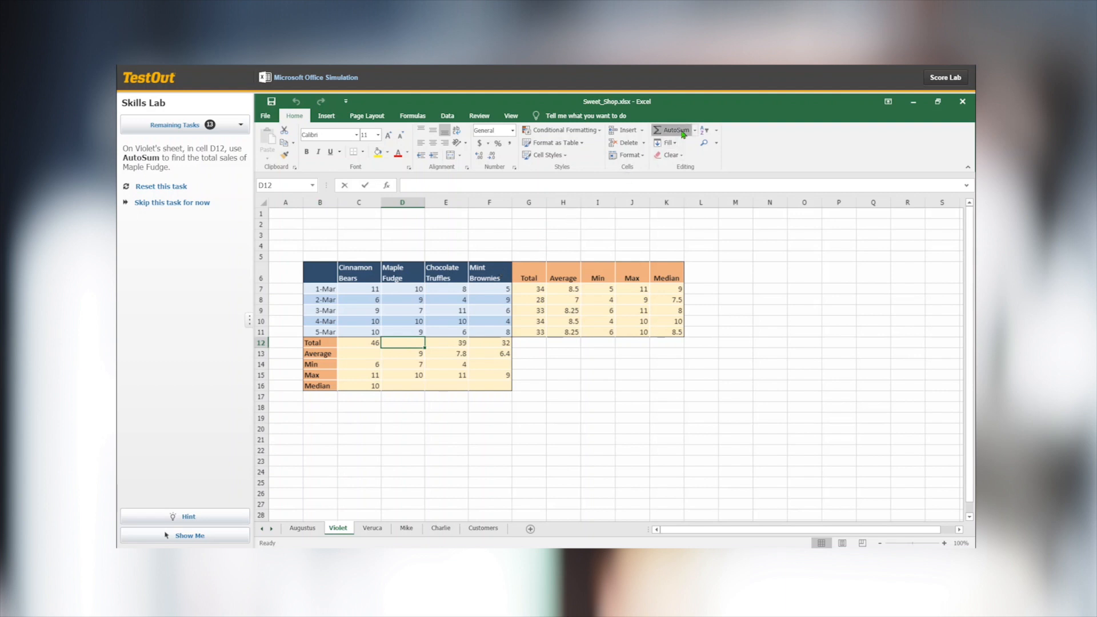
- AutoSum the Maple Fudge sales in D12 and enter =C9+D9+E9+F9 as the March 3 total in G9
click(675, 130)
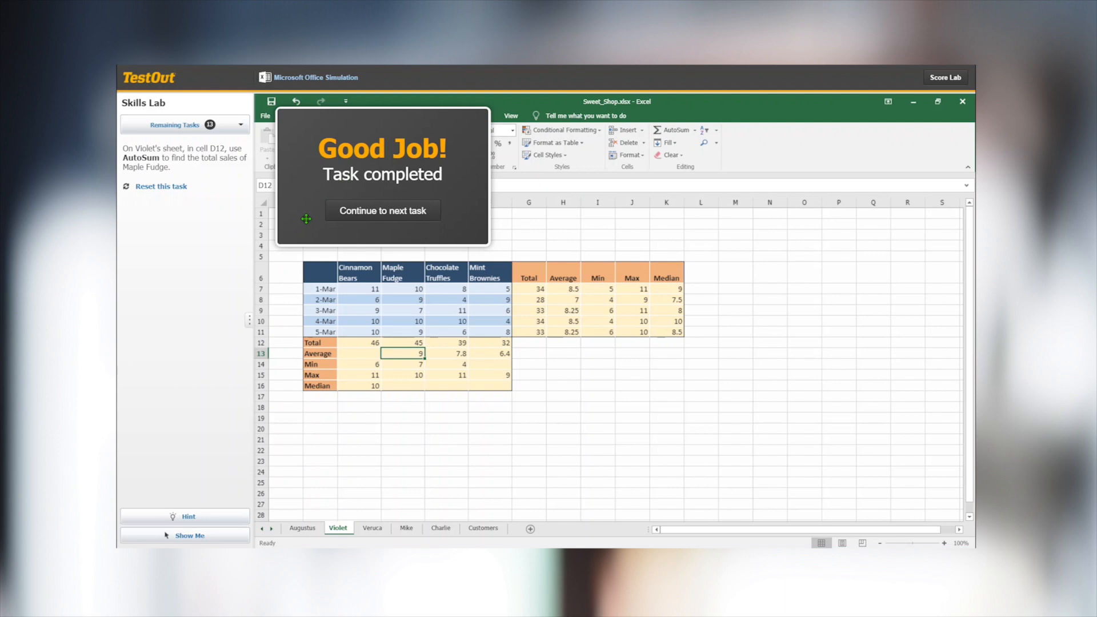
click(382, 210)
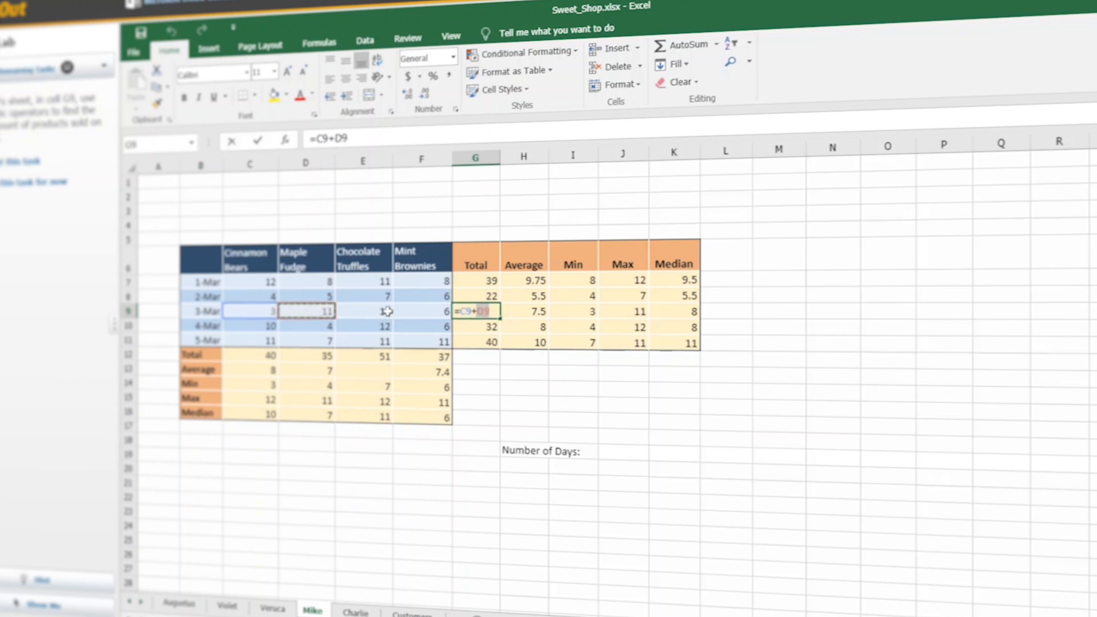
text(+E9+)
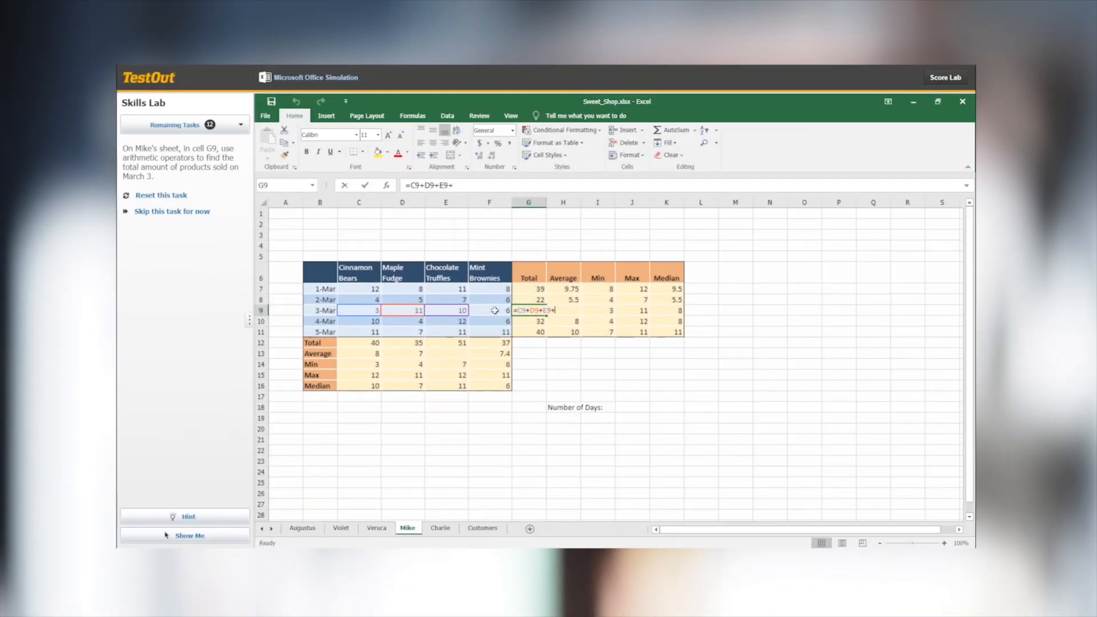
click(489, 310)
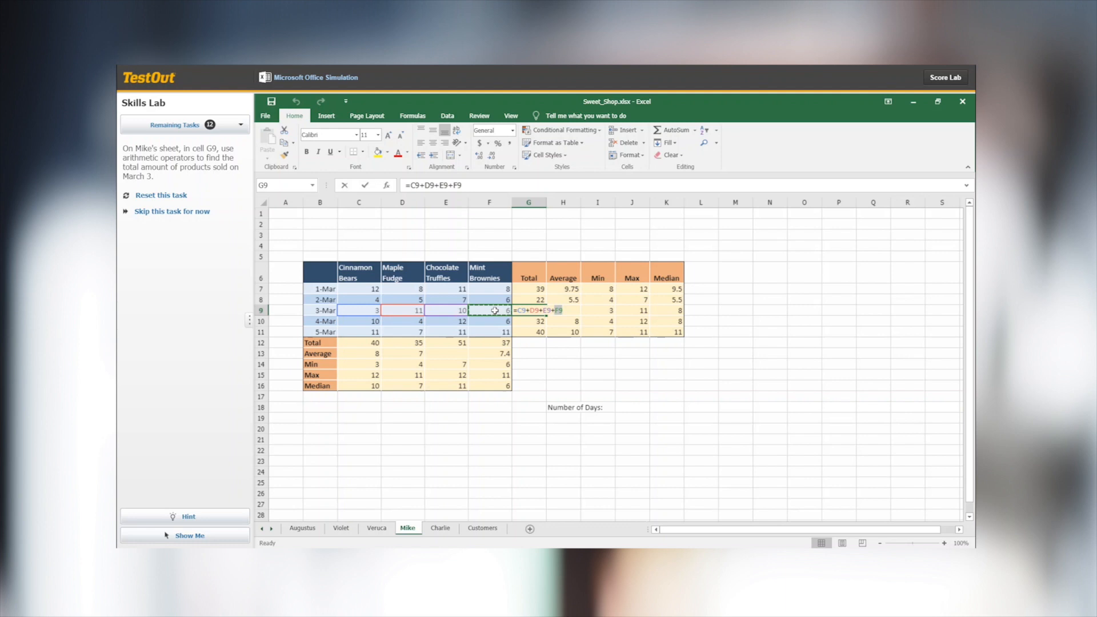
click(945, 77)
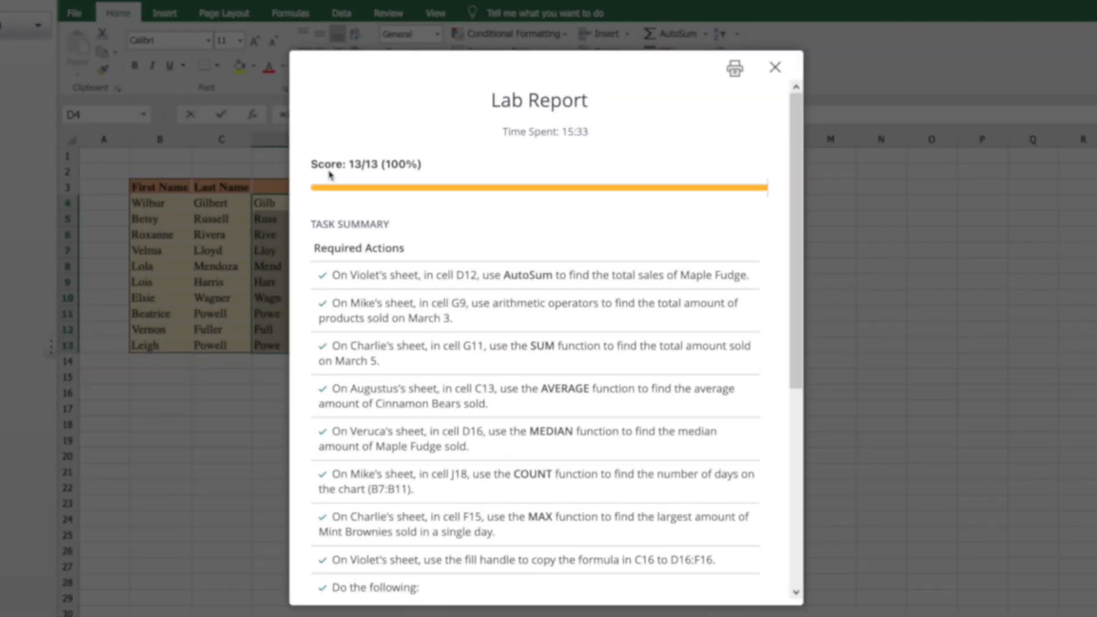
- Run the Enter Simple Formulas challenge lab through the COUNT task, using a hint, and continue to the Cheese Shop lab
click(775, 67)
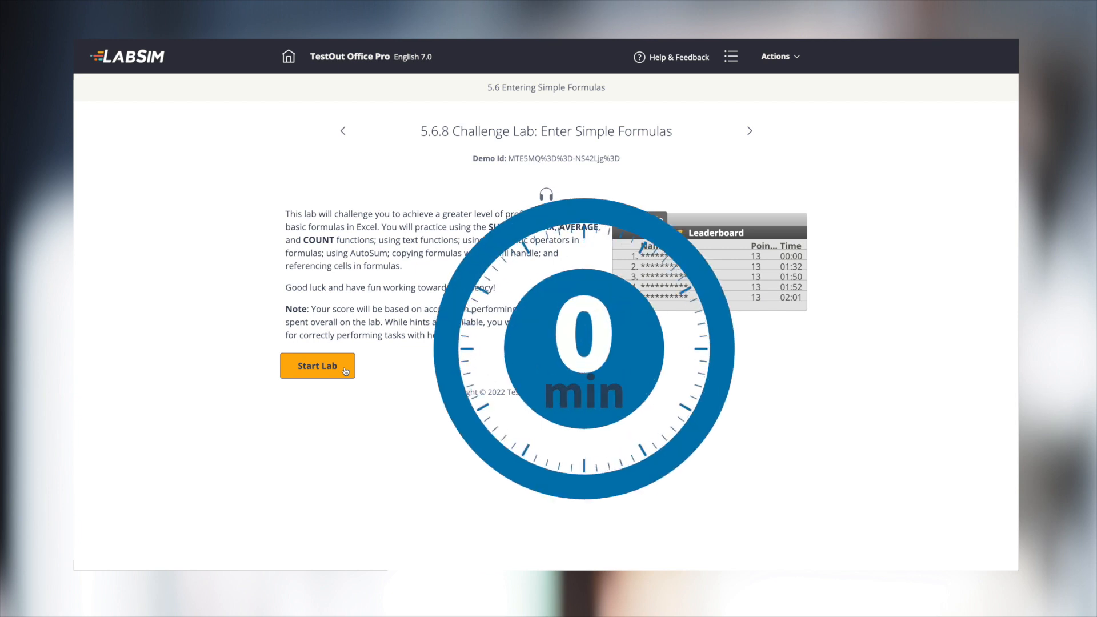
click(317, 366)
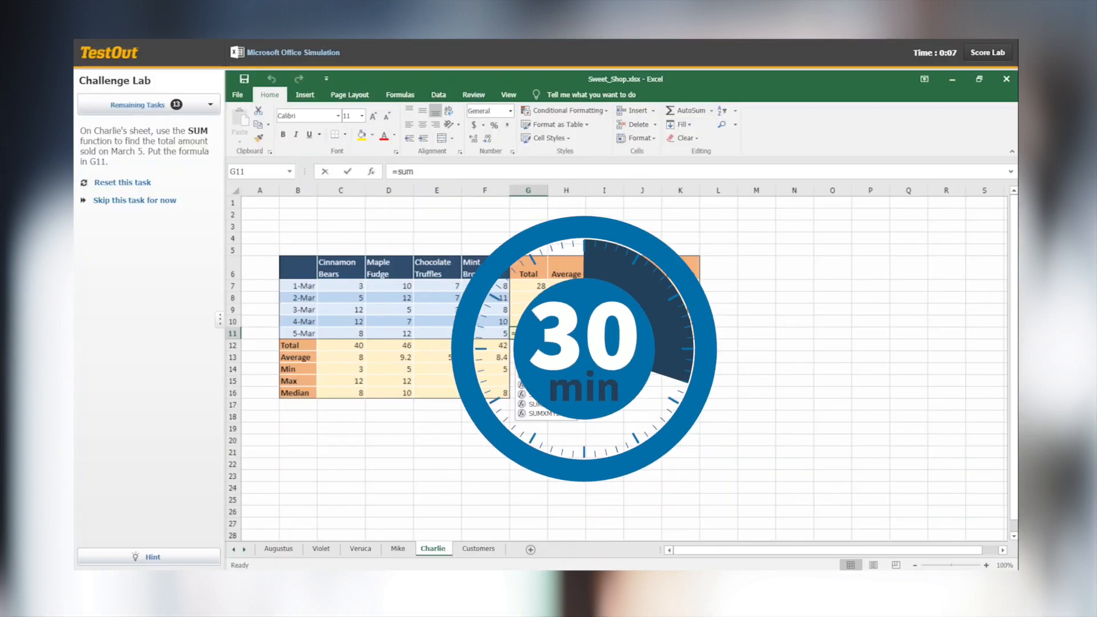
text(()
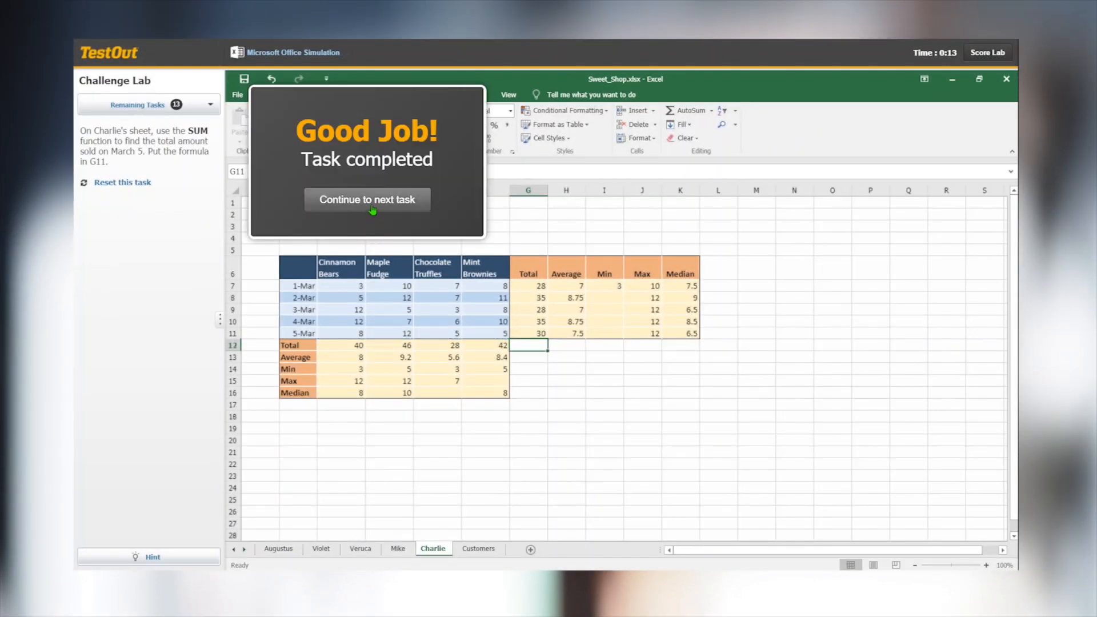
click(366, 198)
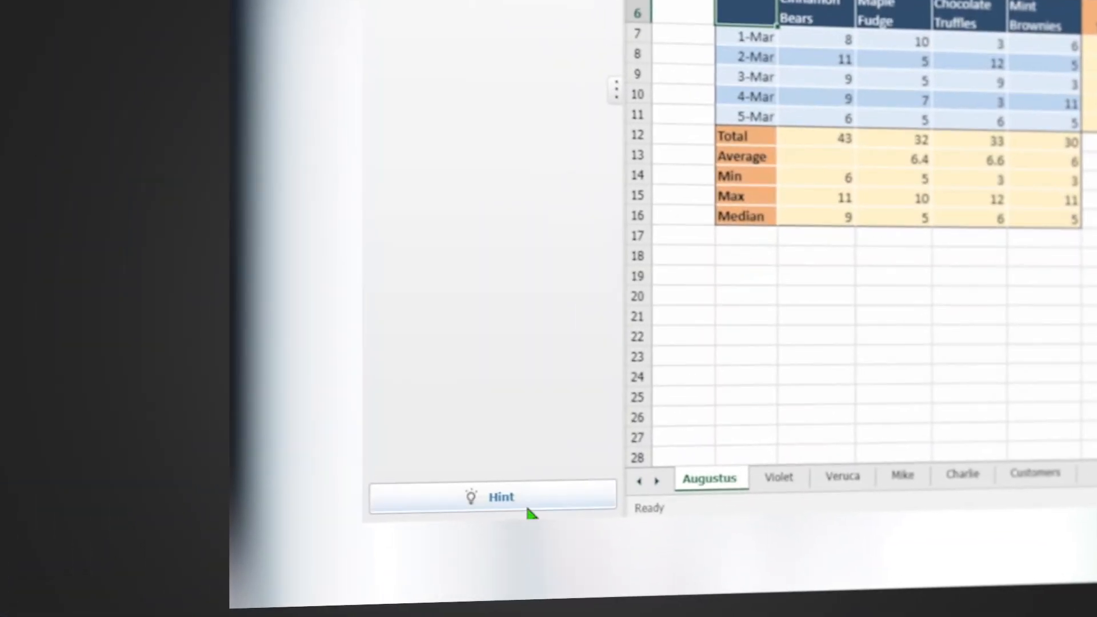
click(493, 497)
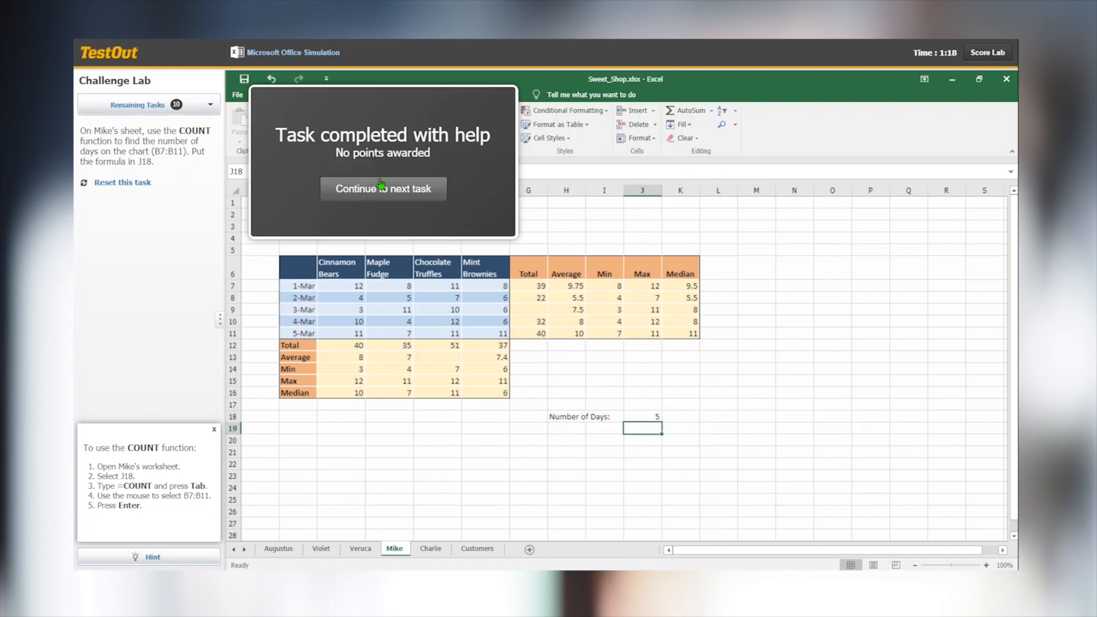
click(382, 189)
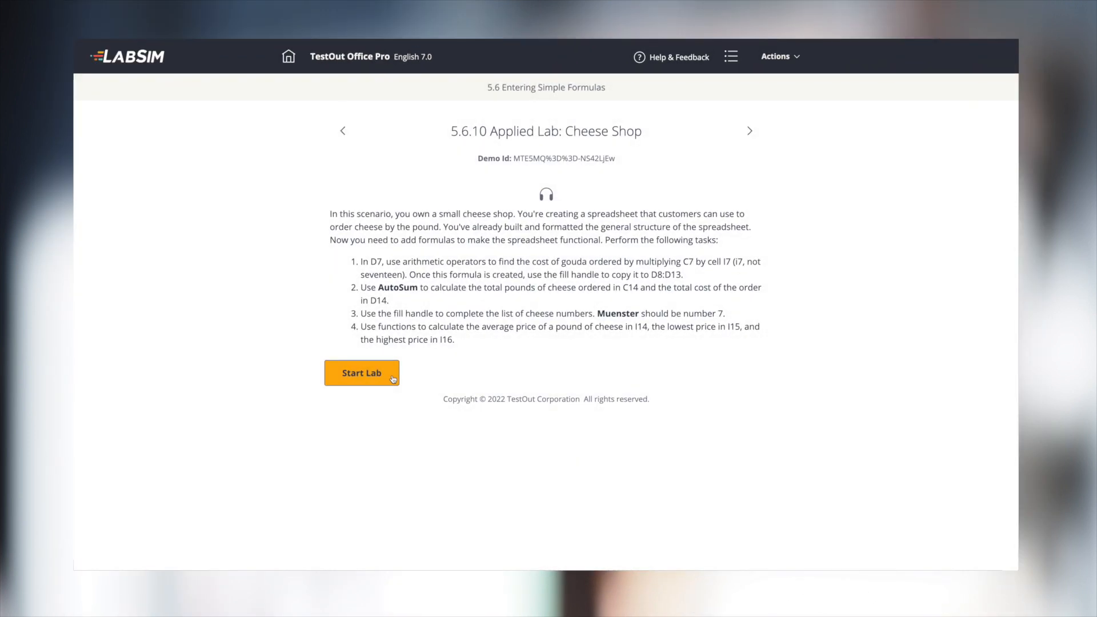
- Complete the Cheese Shop formulas and restyle the Order Form title, then score the lab at 8/8
click(362, 372)
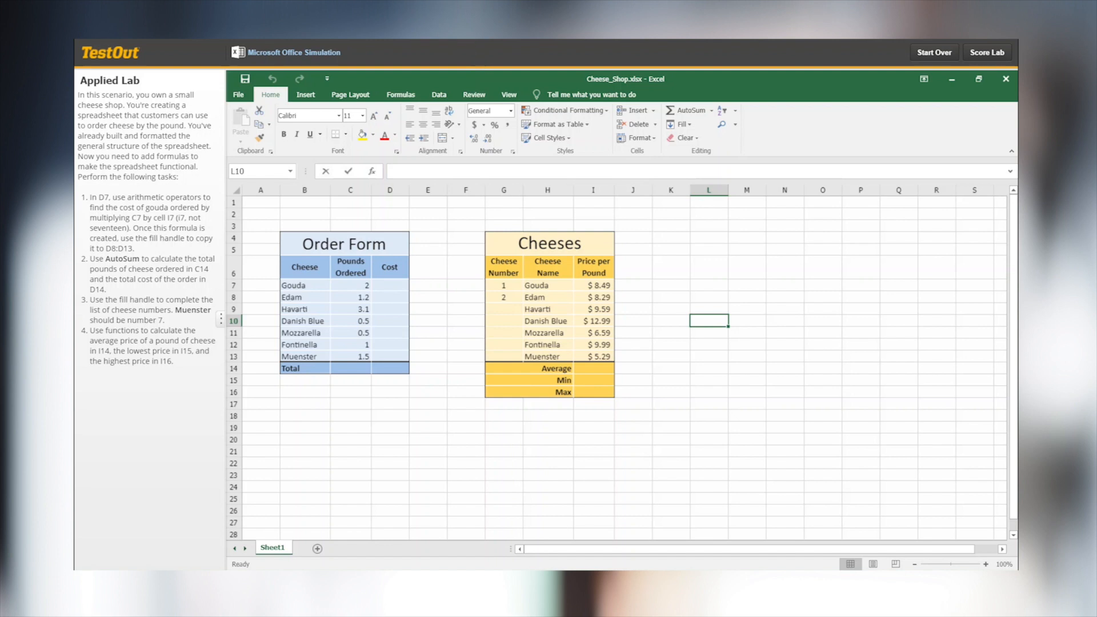
click(305, 95)
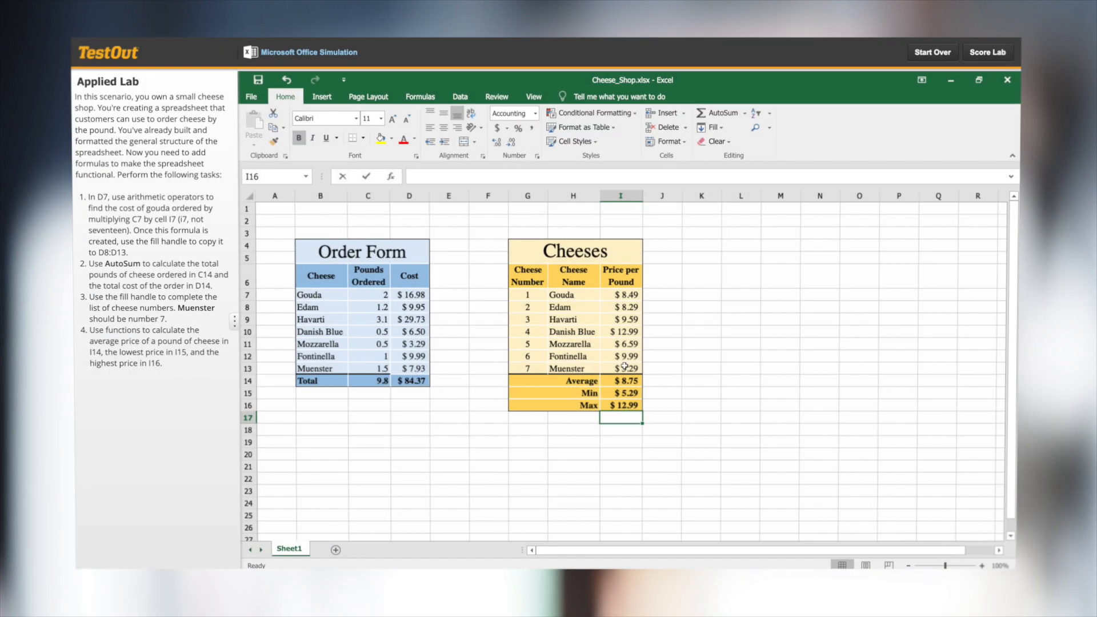
click(363, 251)
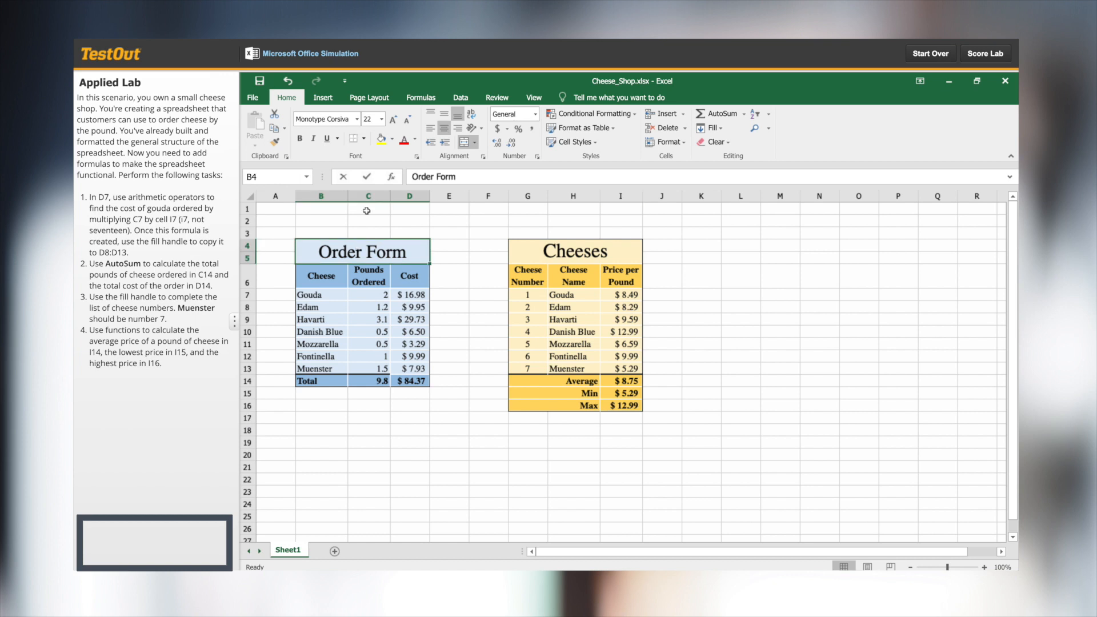
mouse_move(393, 120)
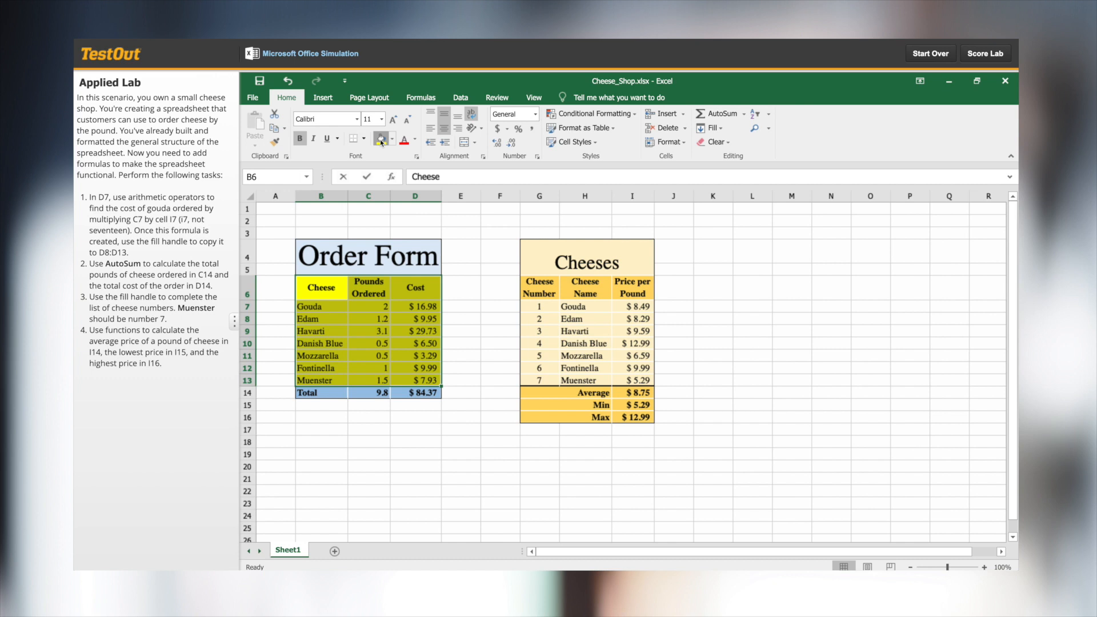
click(984, 52)
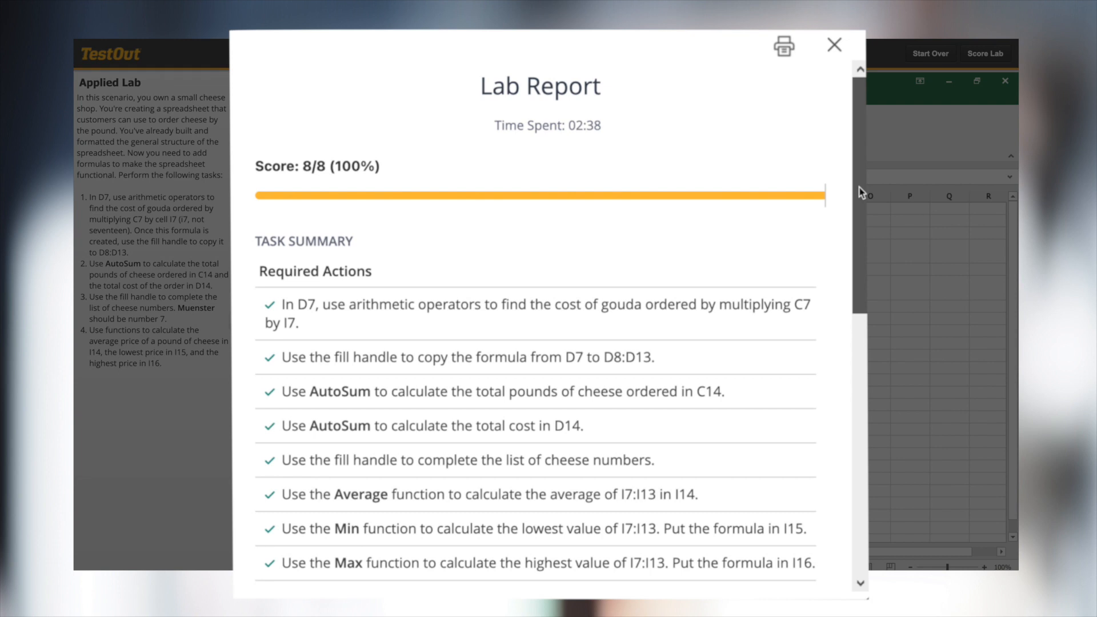
scroll(down, 3)
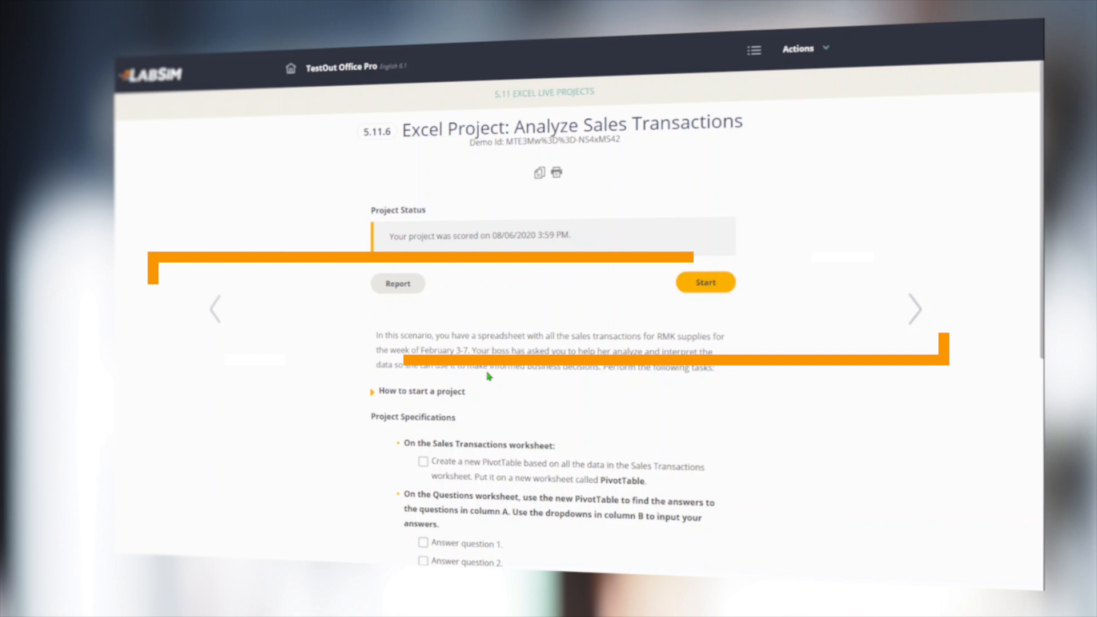
- Start the Analyze Sales Transactions live project and allow its workbook to open in Excel
click(705, 283)
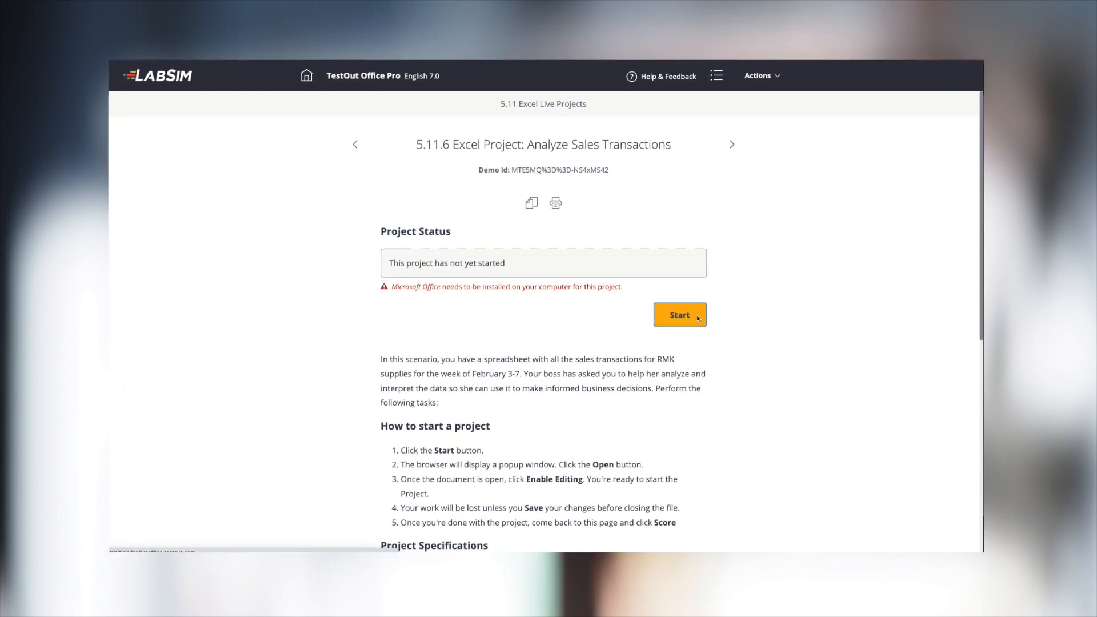
click(678, 314)
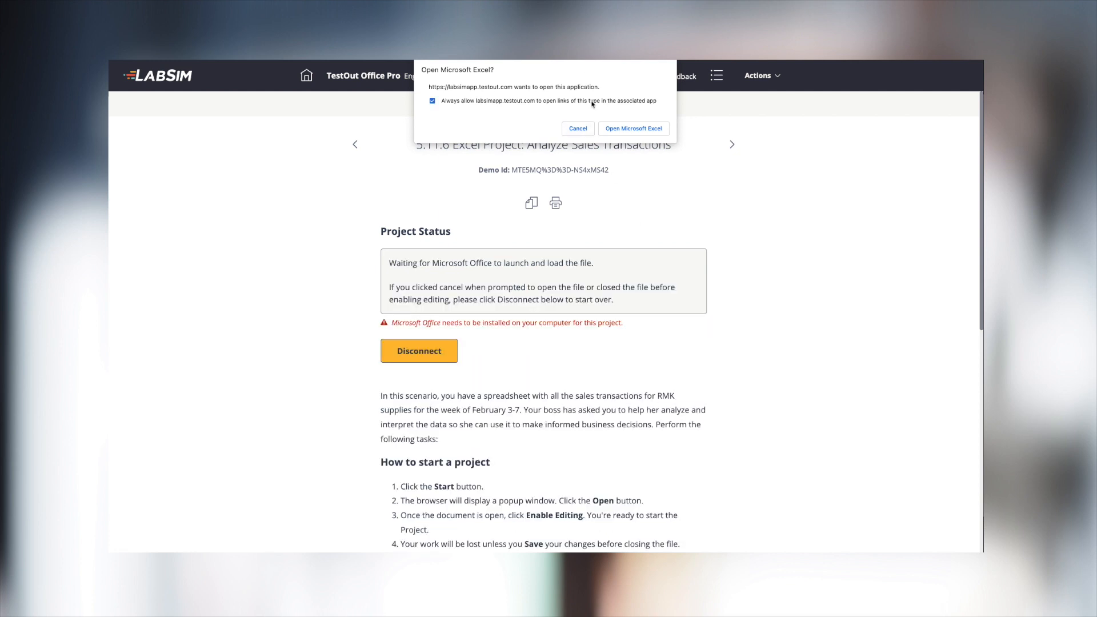
click(632, 128)
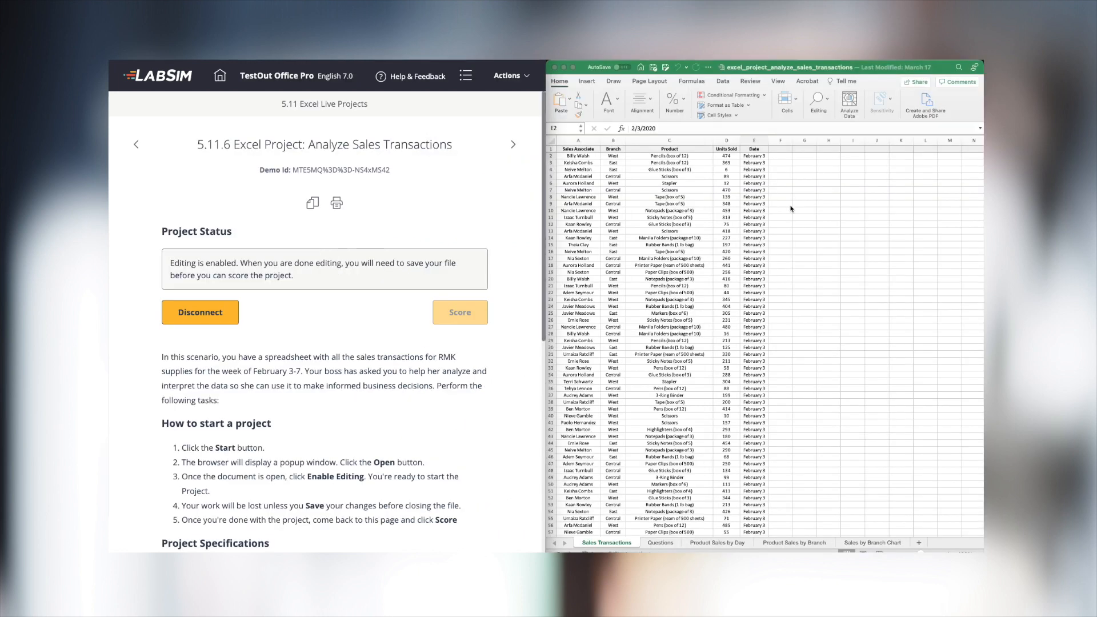
mouse_move(531, 304)
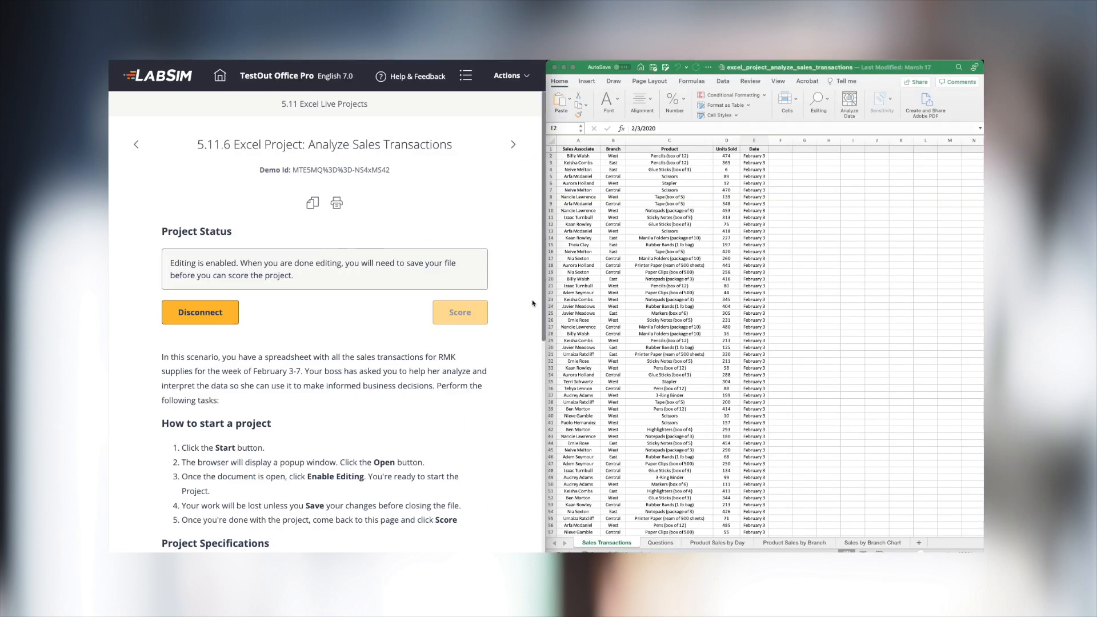
- Review the sales transactions workbook in Excel with the TestOut Task Guide add-in pane
scroll(down, 3)
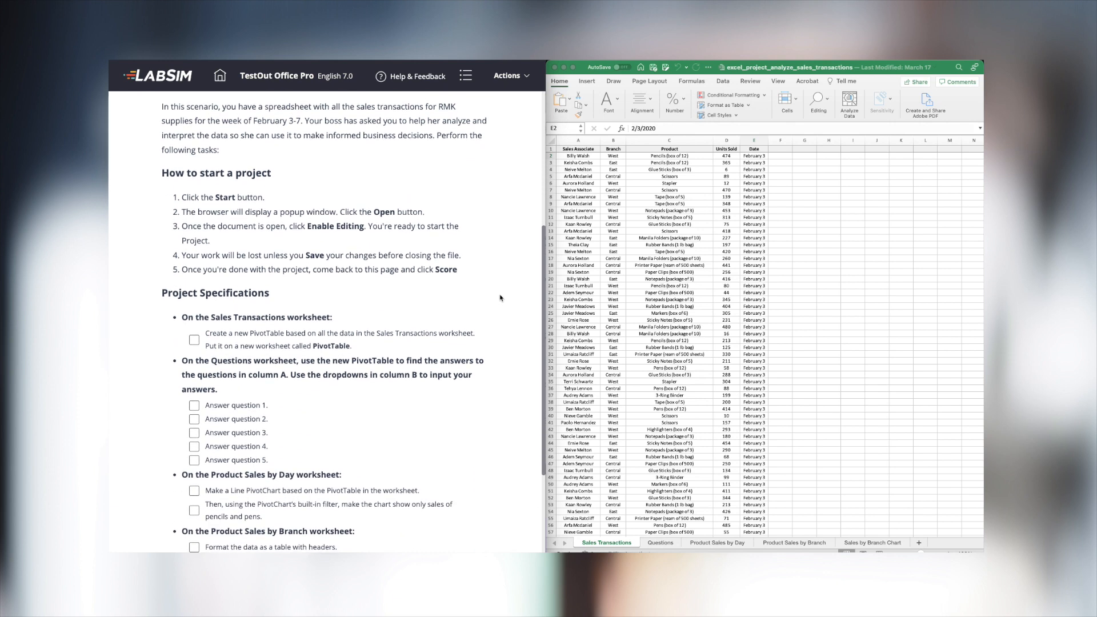
scroll(down, 3)
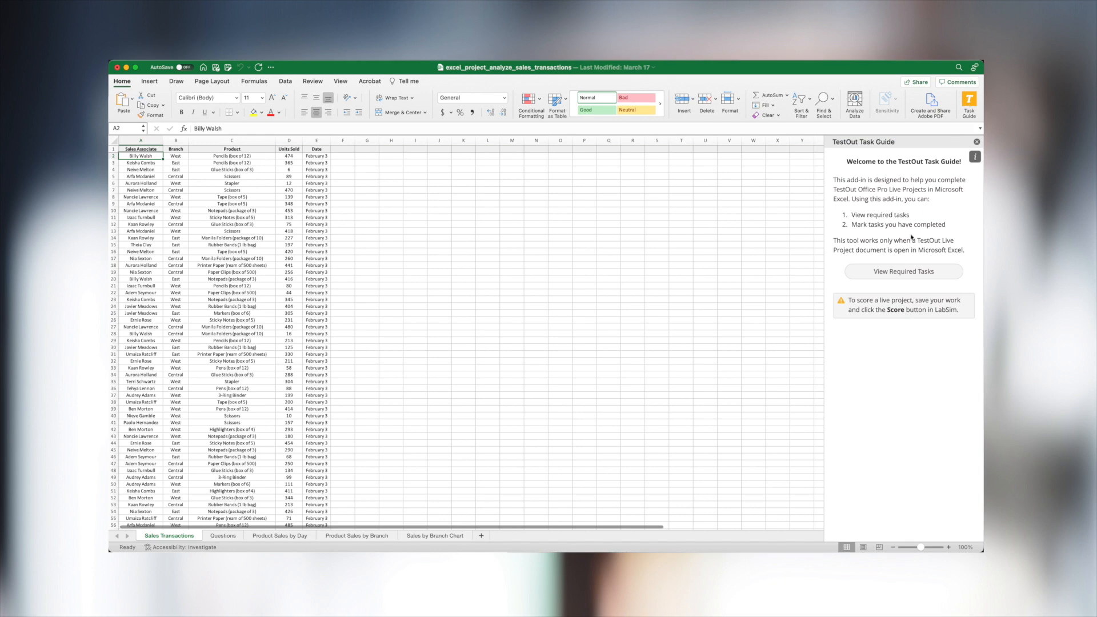
click(903, 272)
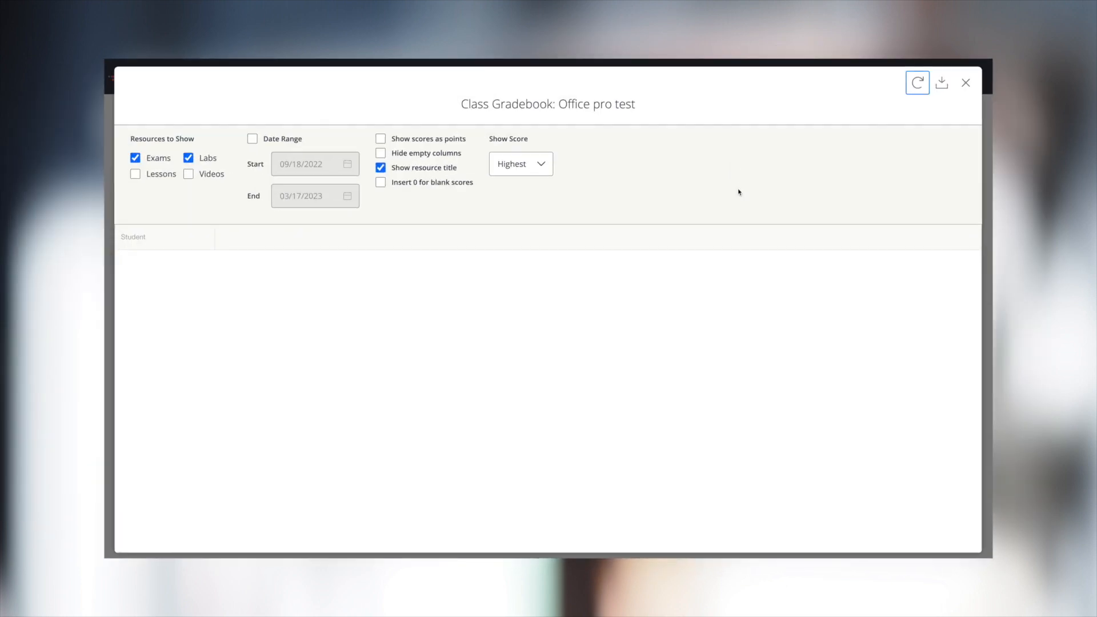
- Refresh the Office Pro class gradebook scores and move to the Word Associate 2019 domain practice labs
click(918, 82)
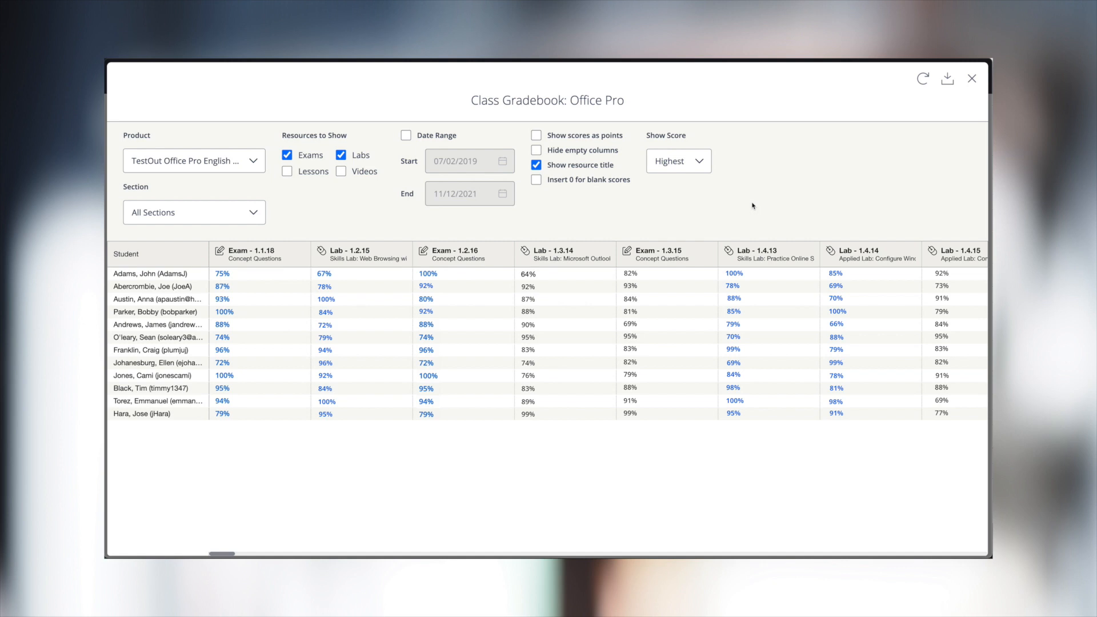
click(972, 78)
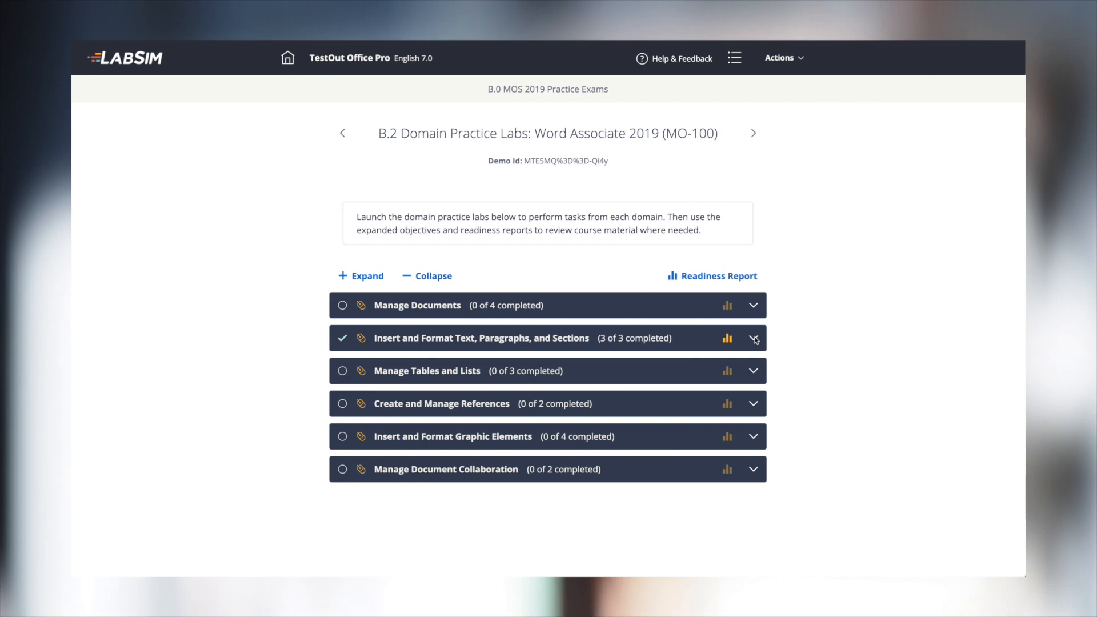
- Expand the Insert and Format Text domain and review the report's objective and task-level details
click(754, 338)
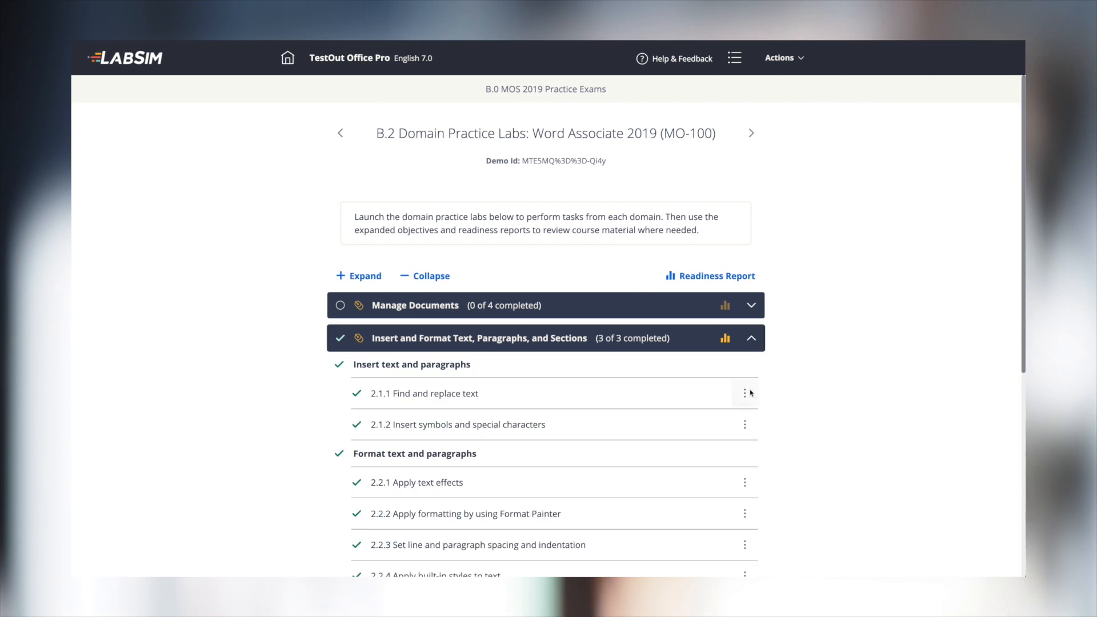
scroll(down, 3)
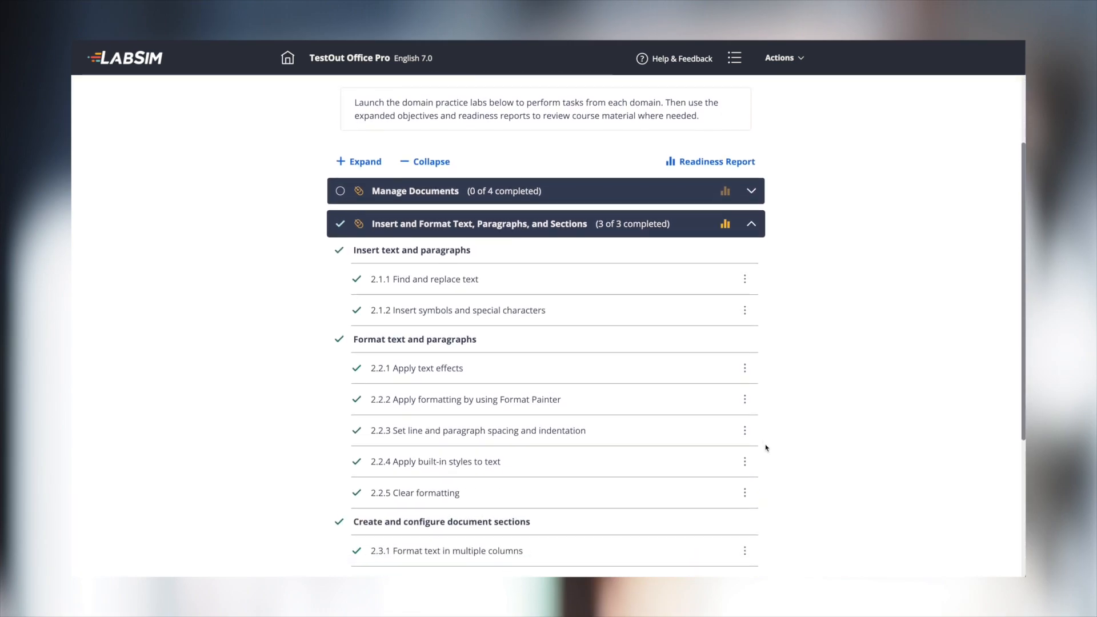
scroll(down, 3)
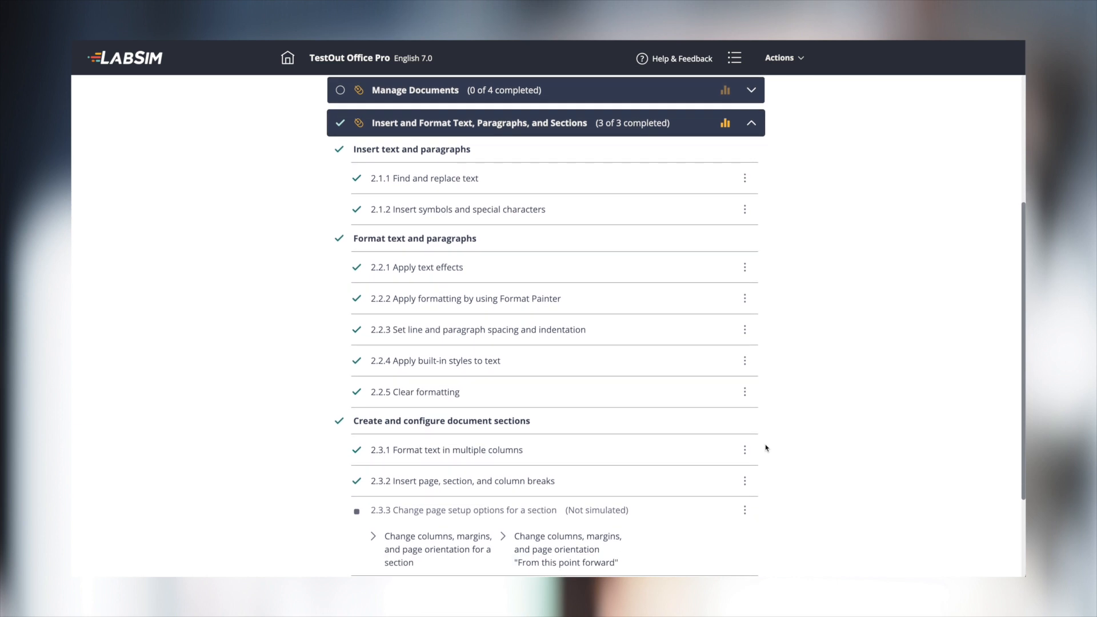
mouse_move(376, 142)
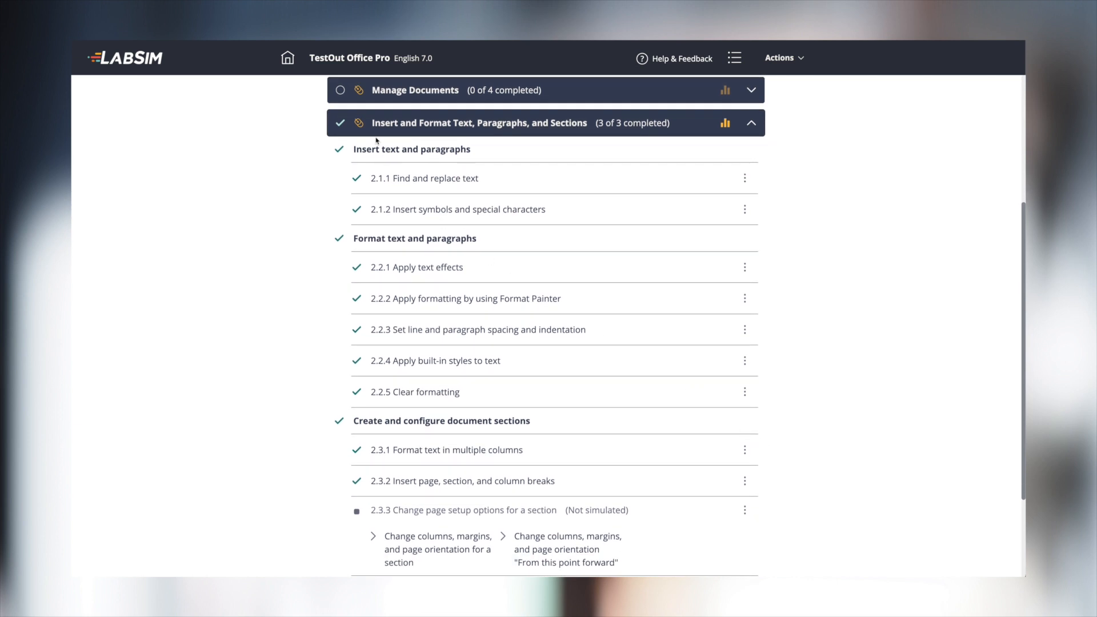
mouse_move(357, 89)
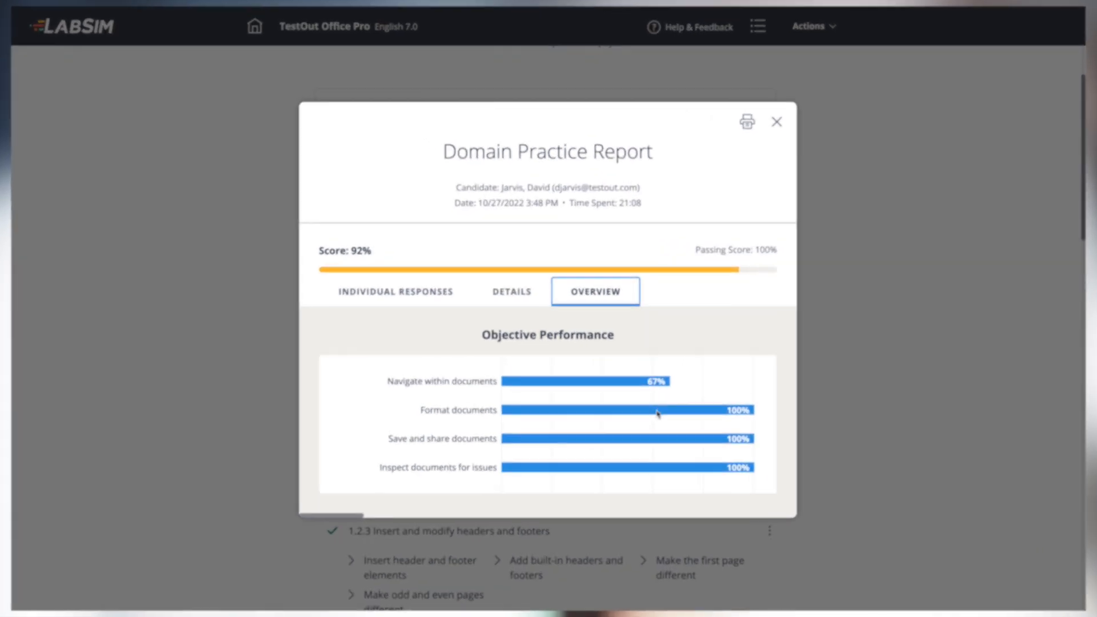
click(511, 292)
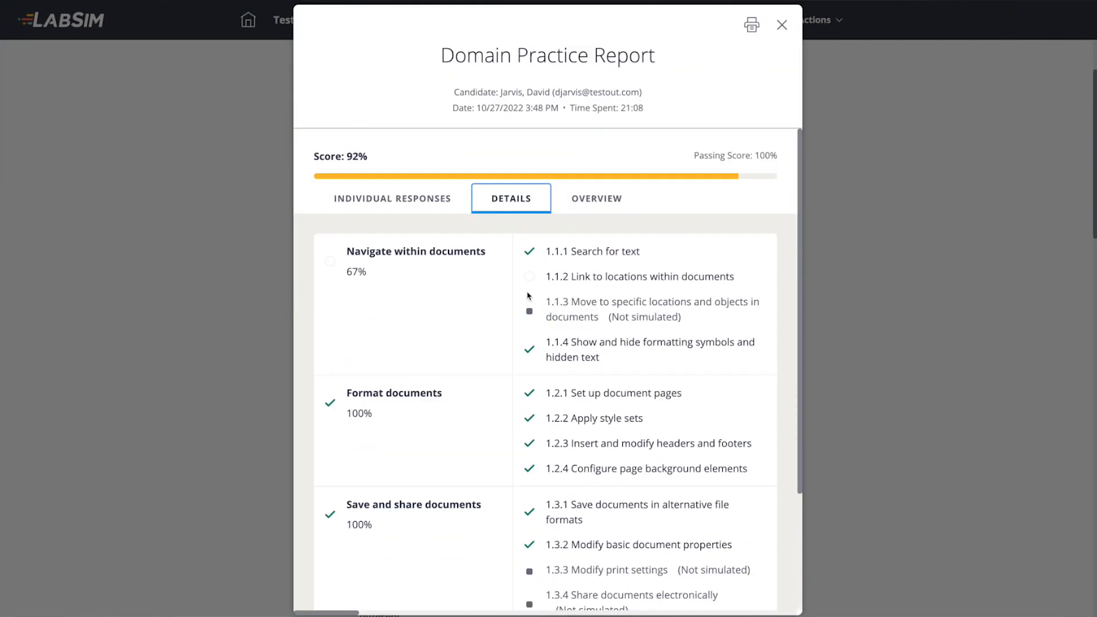
click(392, 197)
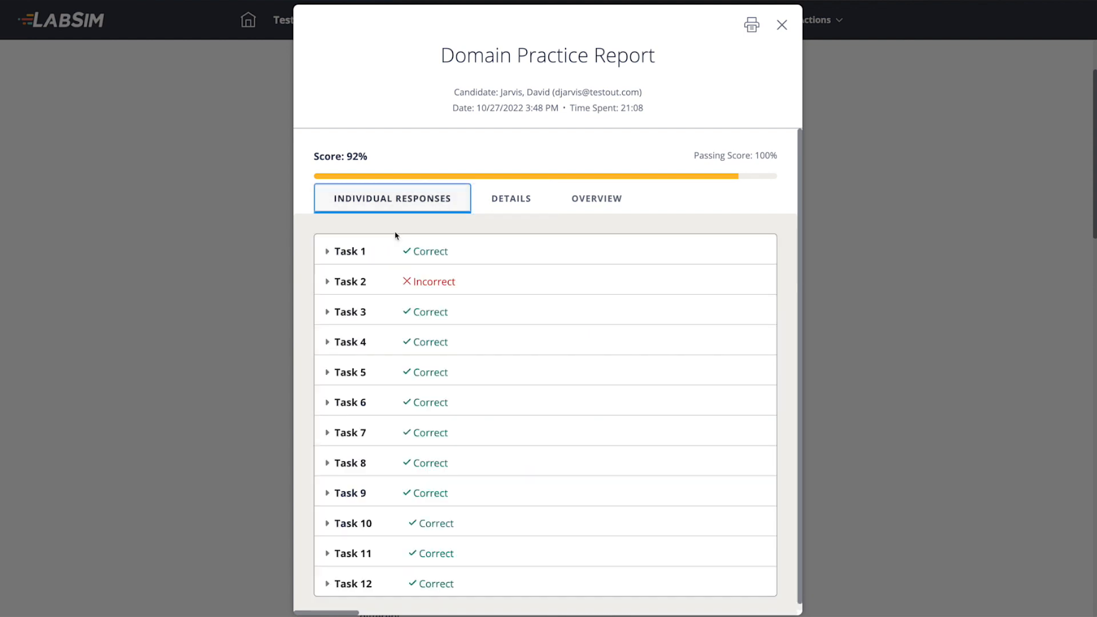
click(781, 24)
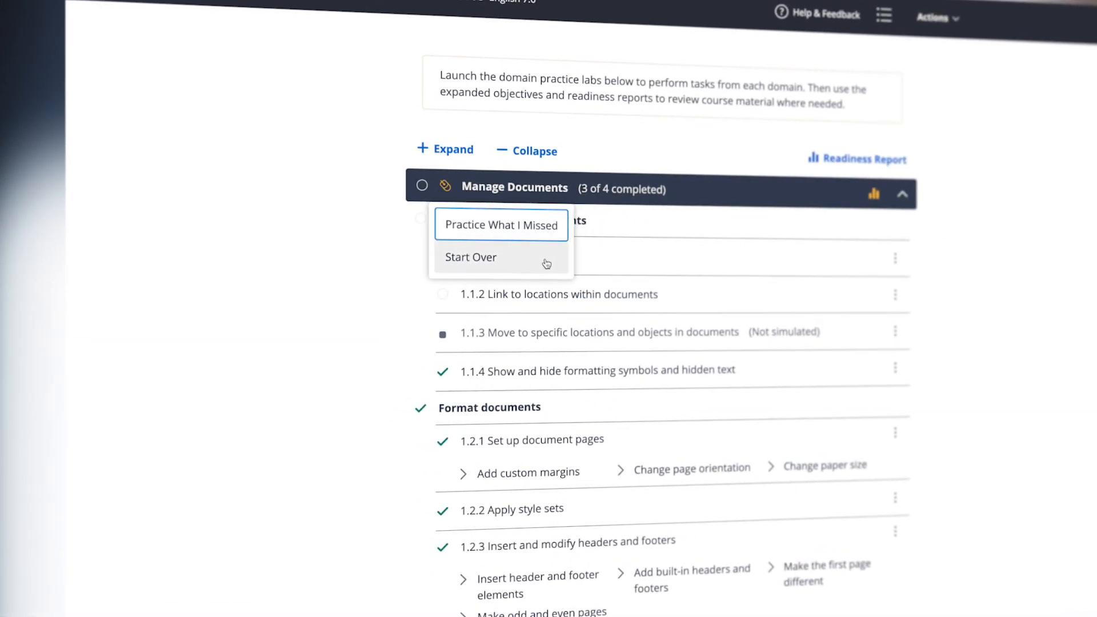
mouse_move(485, 198)
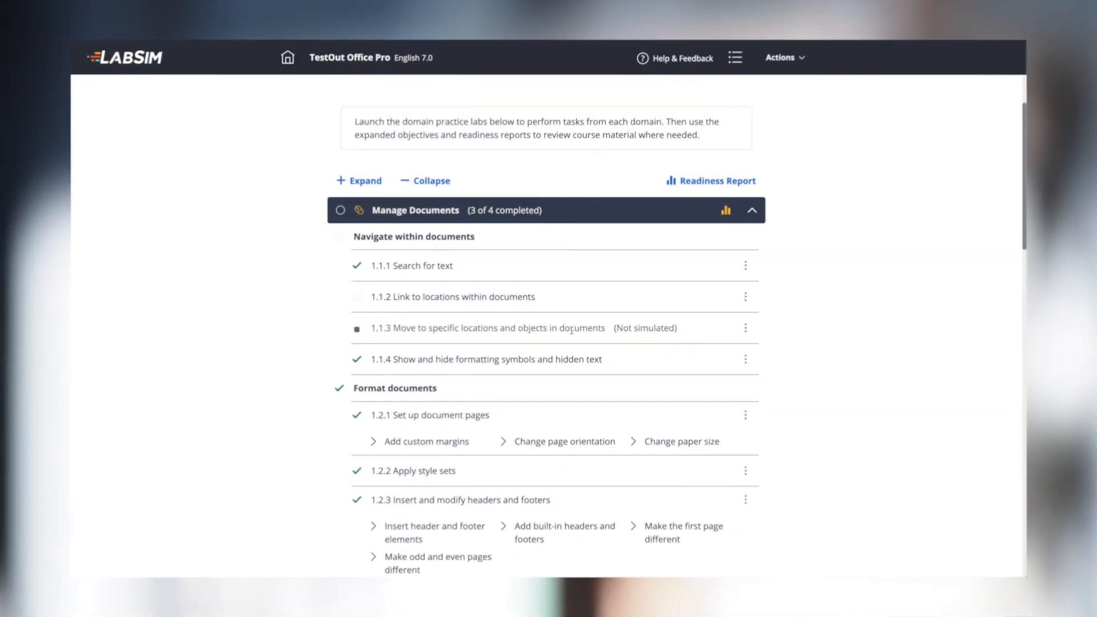
- View resources for objective 1.1.2, then review the 97% readiness report by domain and objective
click(745, 296)
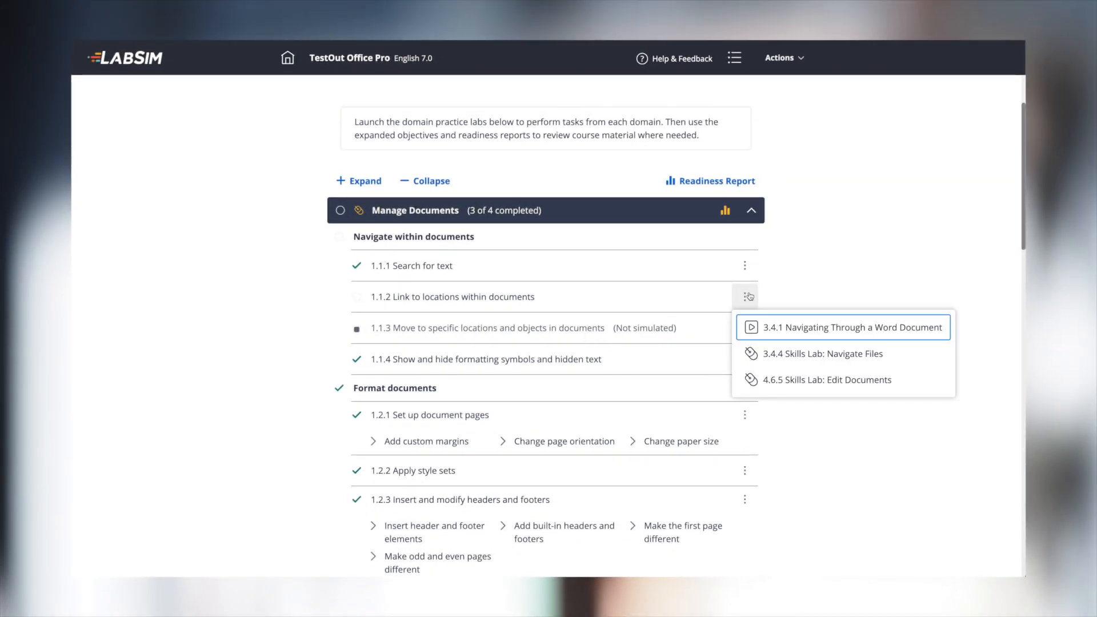
click(709, 181)
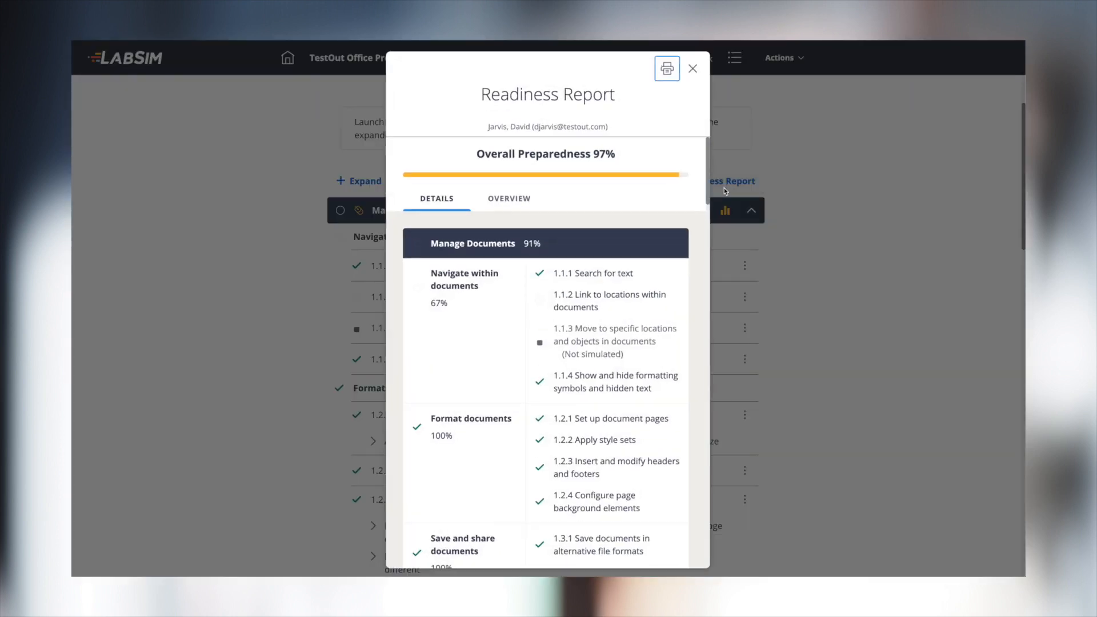
click(509, 198)
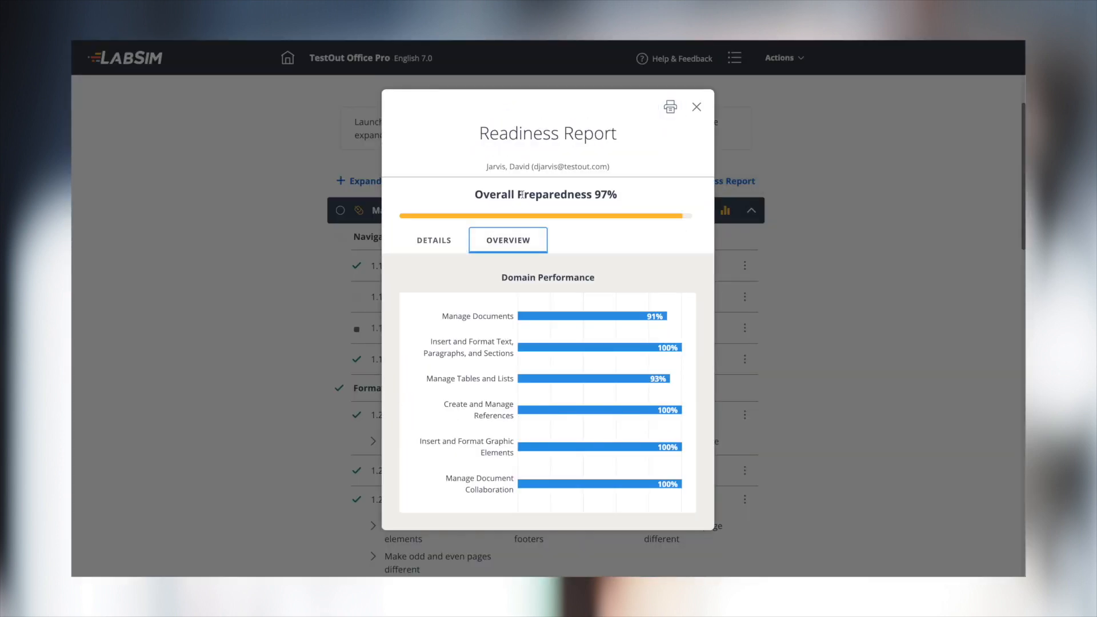
scroll(down, 3)
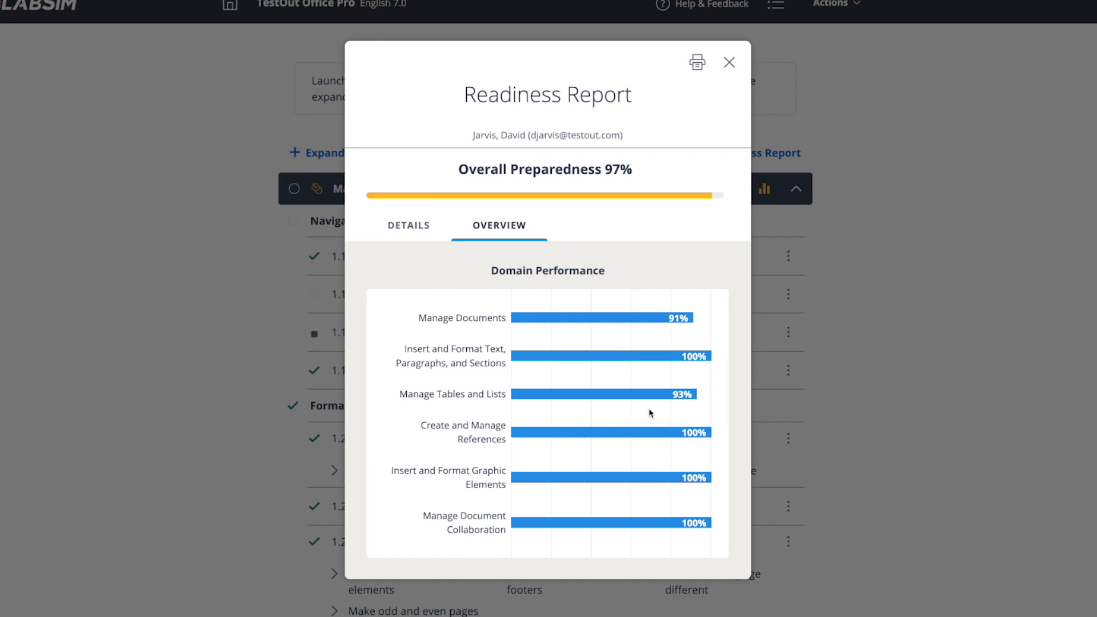
click(409, 225)
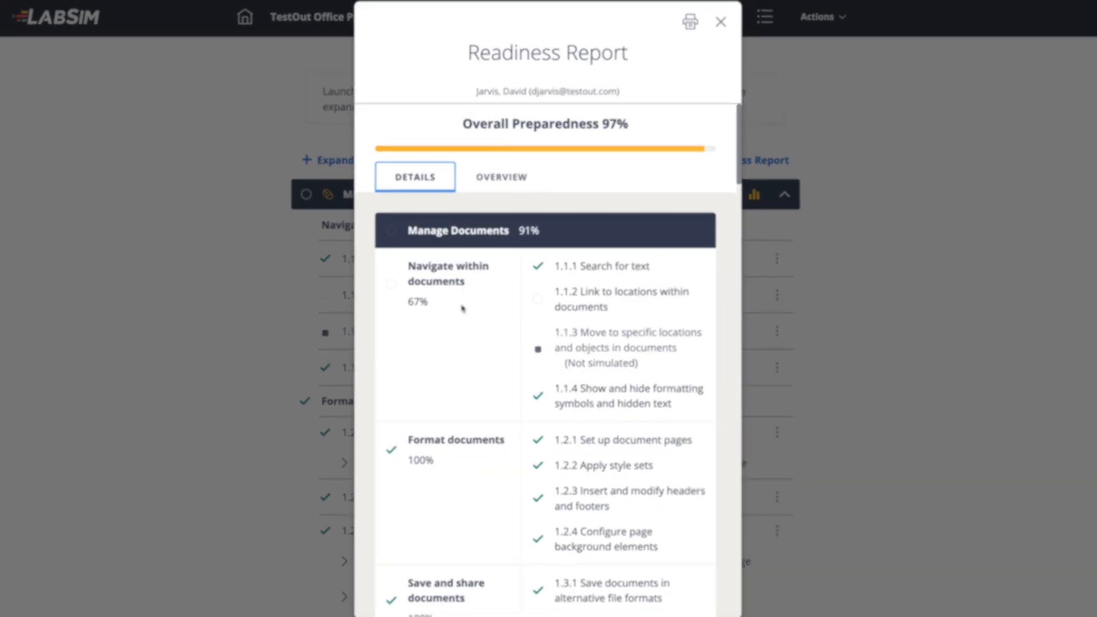
click(721, 22)
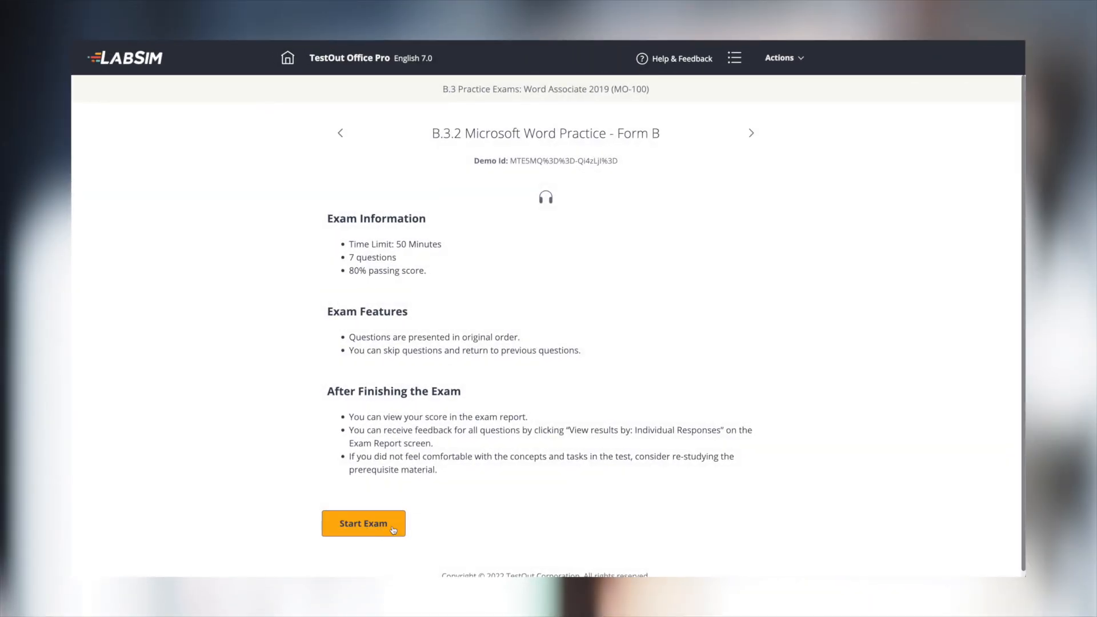
- Work through the Word Form B practice exam tasks, marking Task 3 for later review, and end the lab
click(363, 523)
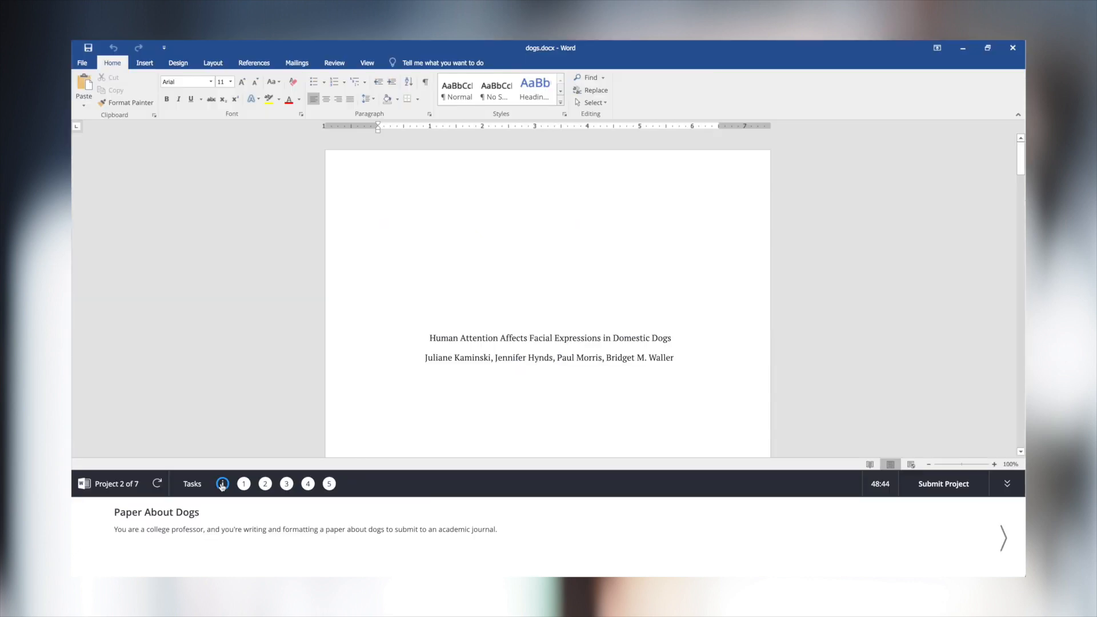
click(243, 484)
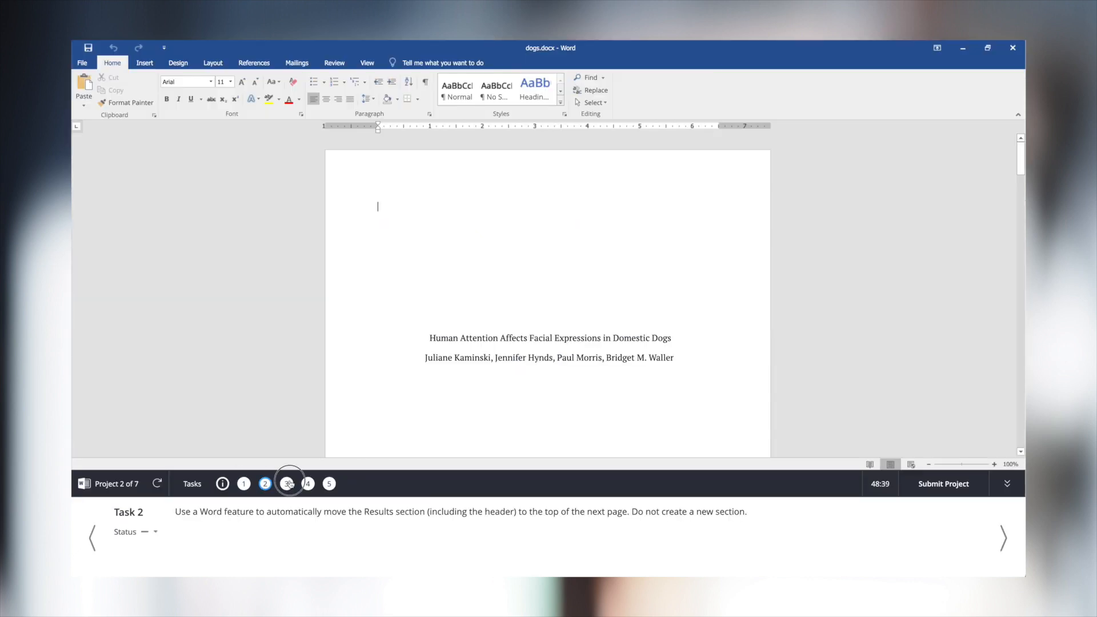
click(145, 532)
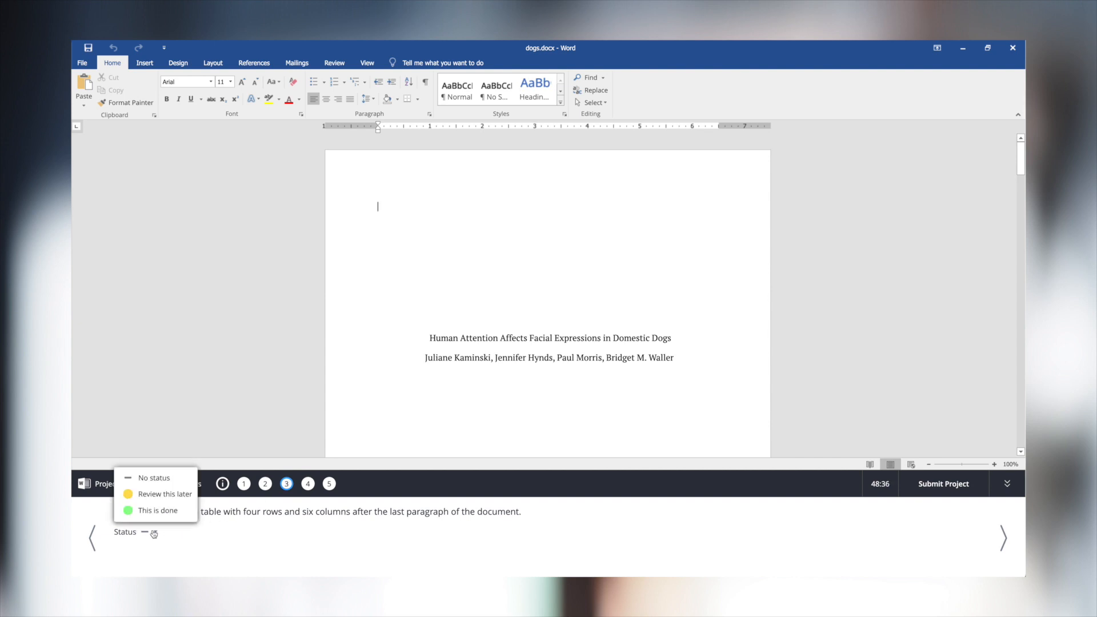
click(163, 493)
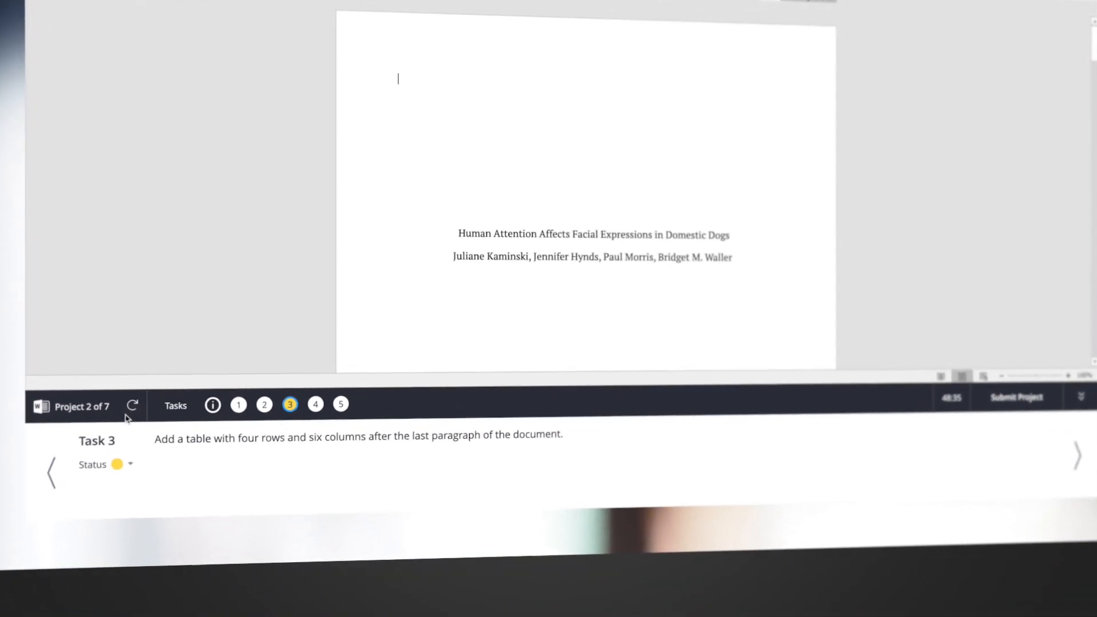
click(316, 401)
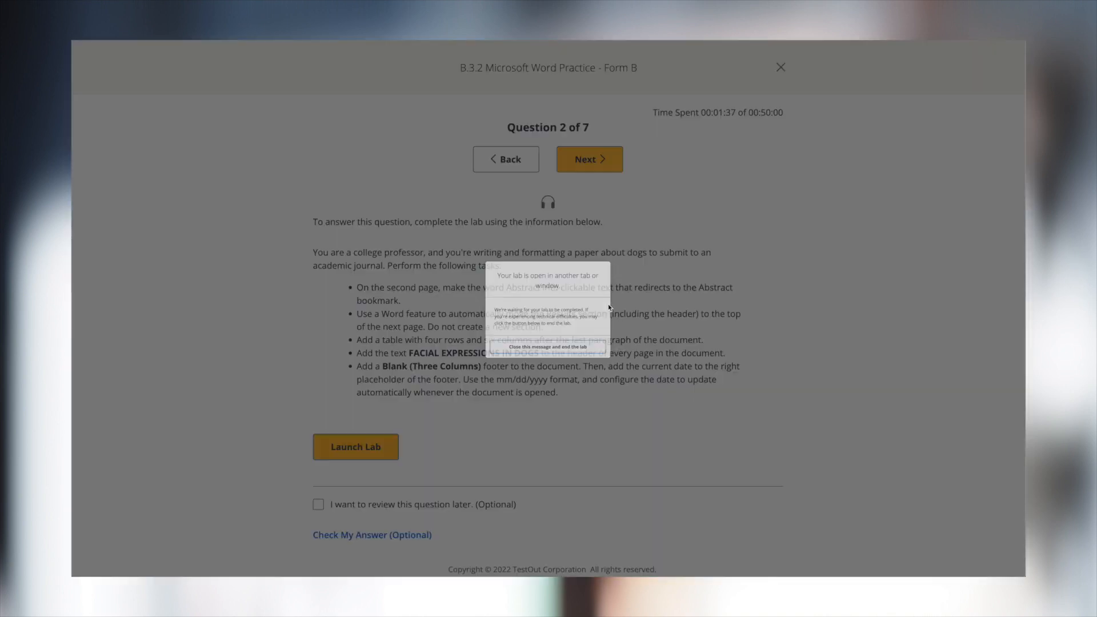
click(547, 347)
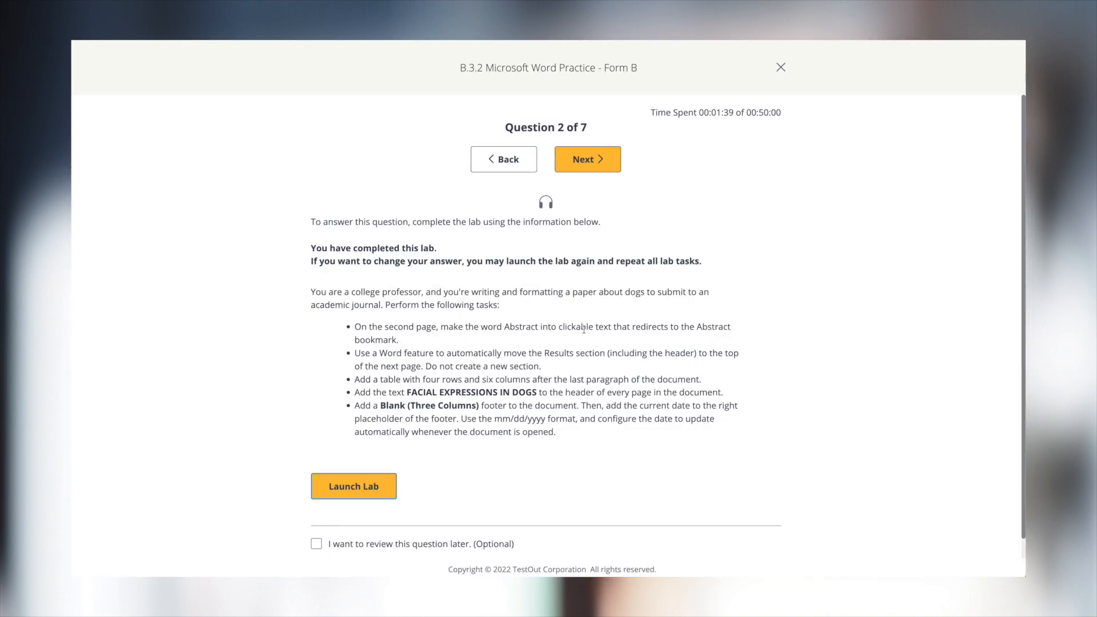
- Review the 77% exam score report with Question 1 details, then return to My Products
click(587, 159)
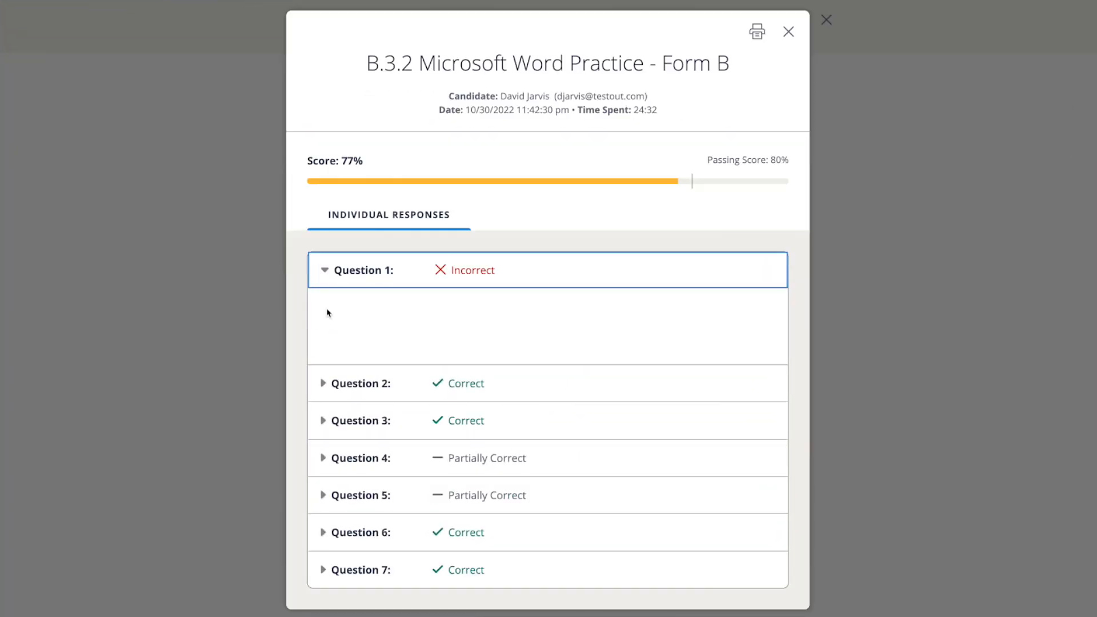
click(356, 270)
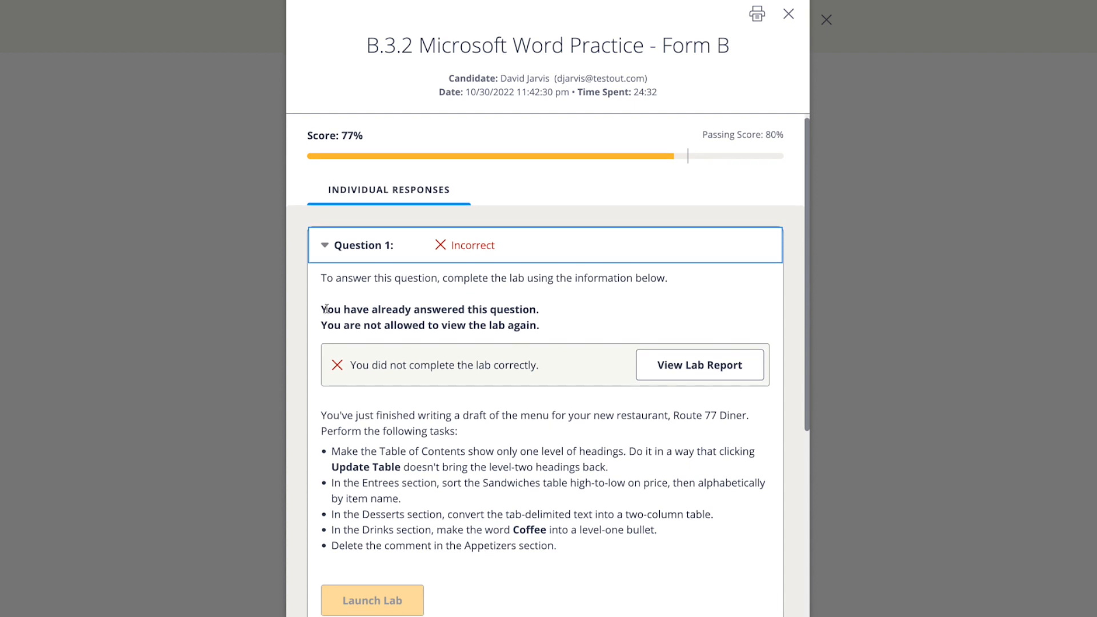
click(698, 365)
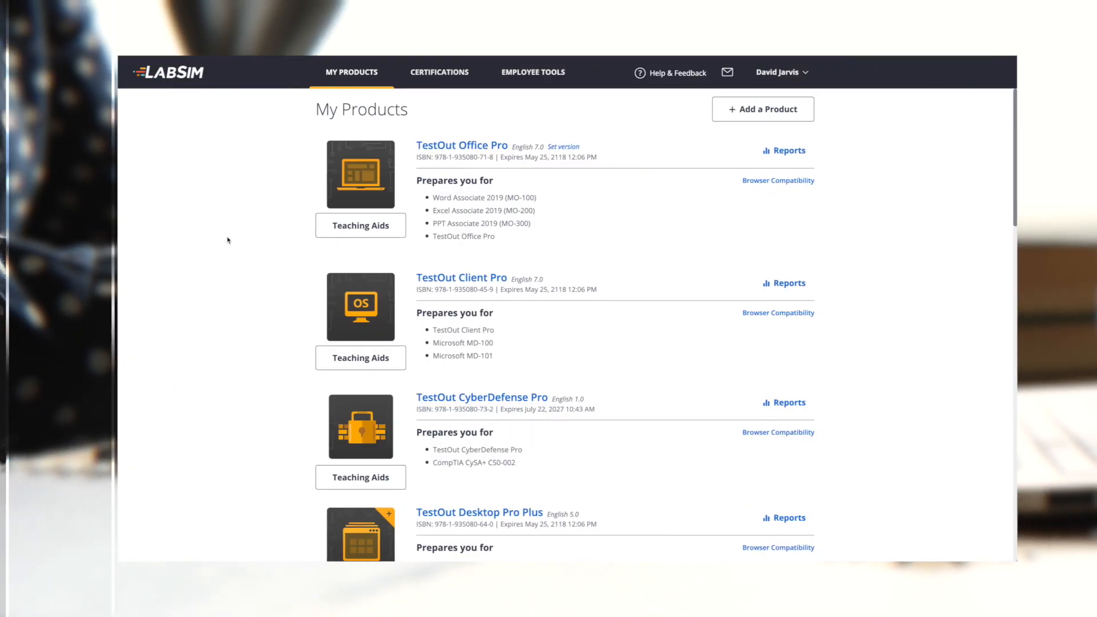
- Review the Office Pro teaching aids and the Class Gradebook report, then close both
click(360, 226)
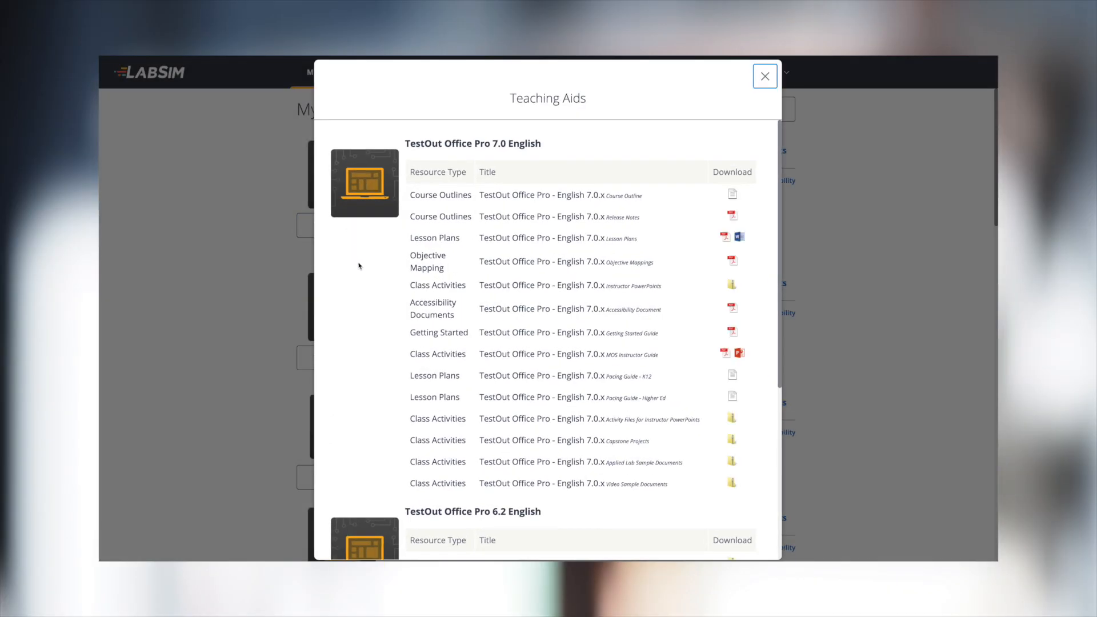
mouse_move(401, 482)
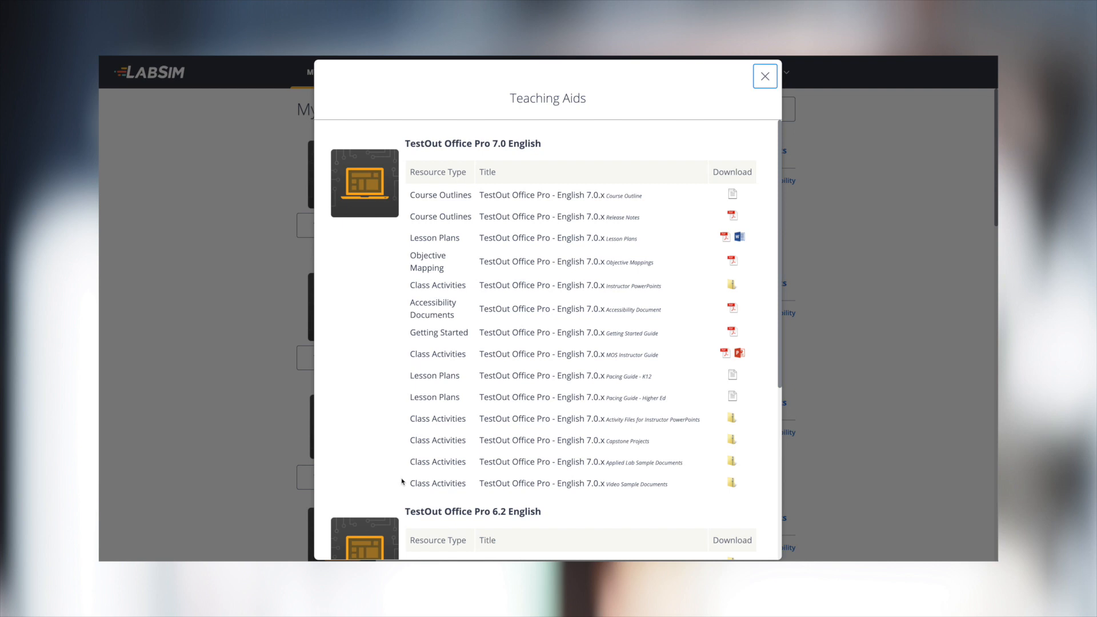
click(765, 76)
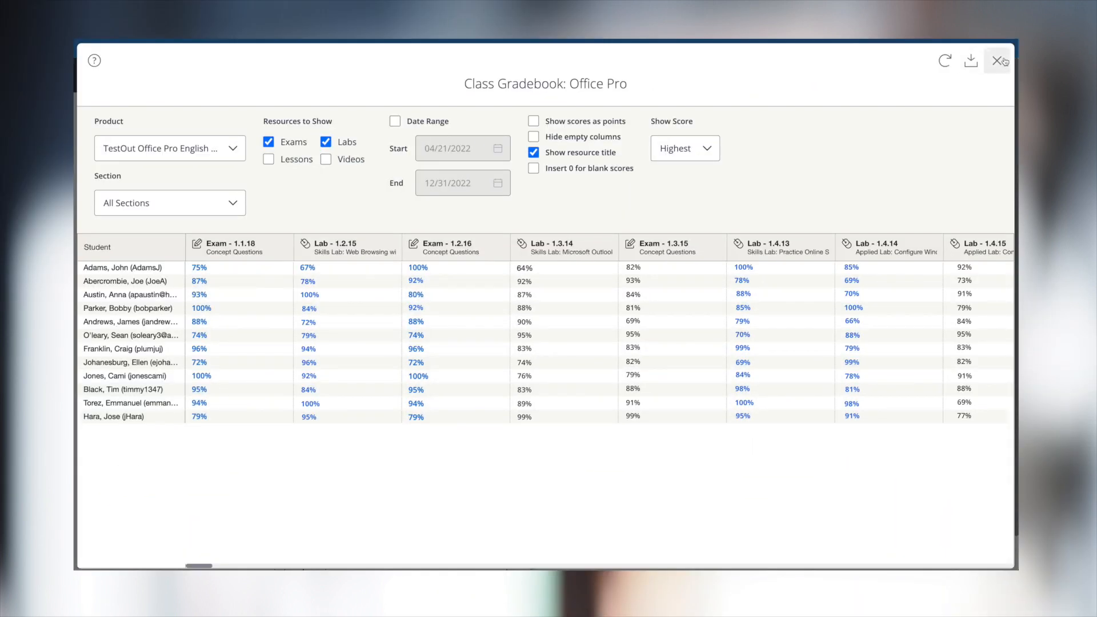
click(1000, 60)
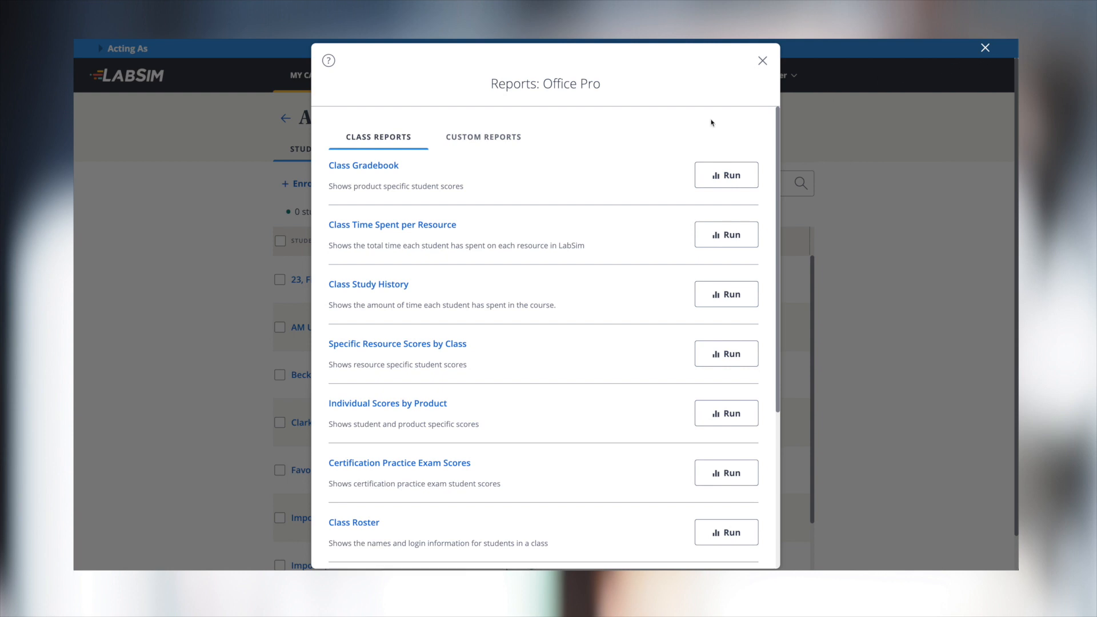
- In Select Questions & Labs, browse the 2.5 Networking and User Accounts items for a custom assessment
click(726, 235)
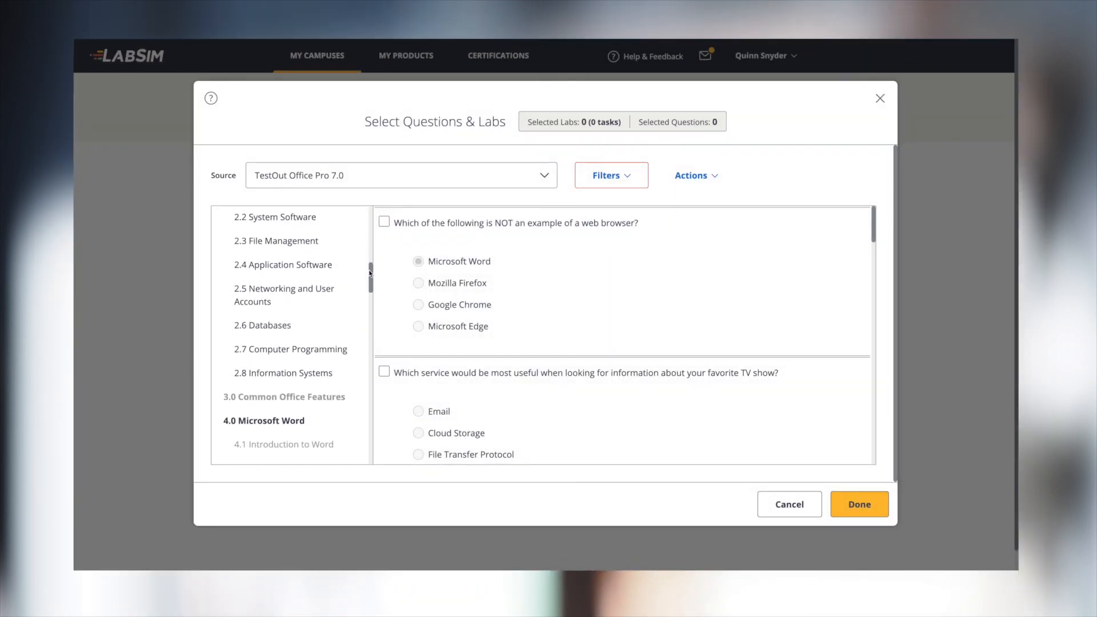
click(287, 295)
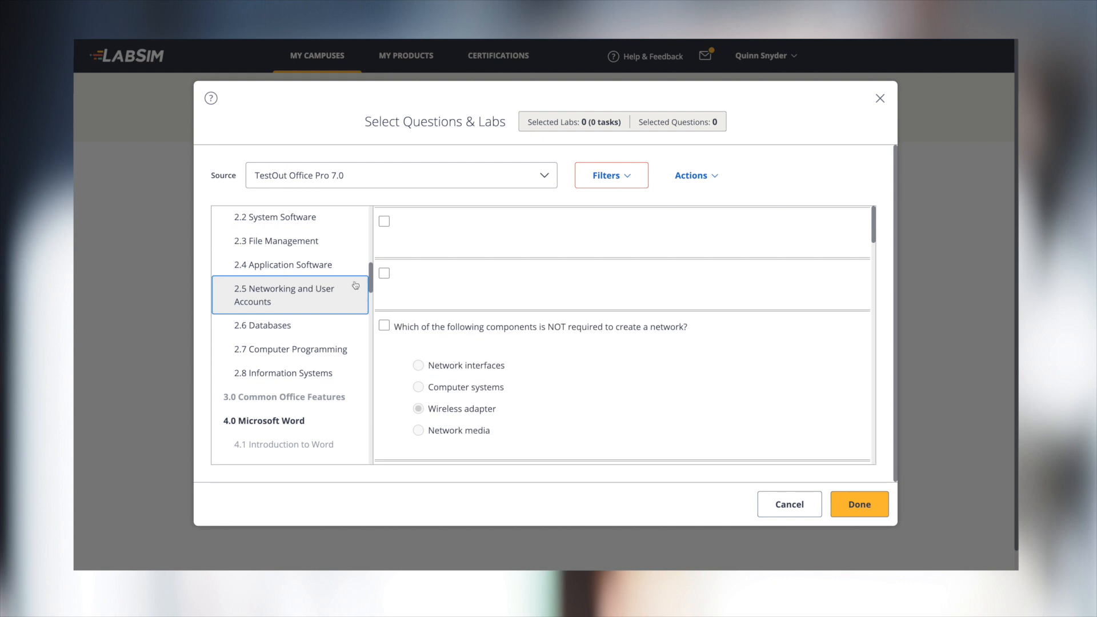
scroll(up, 3)
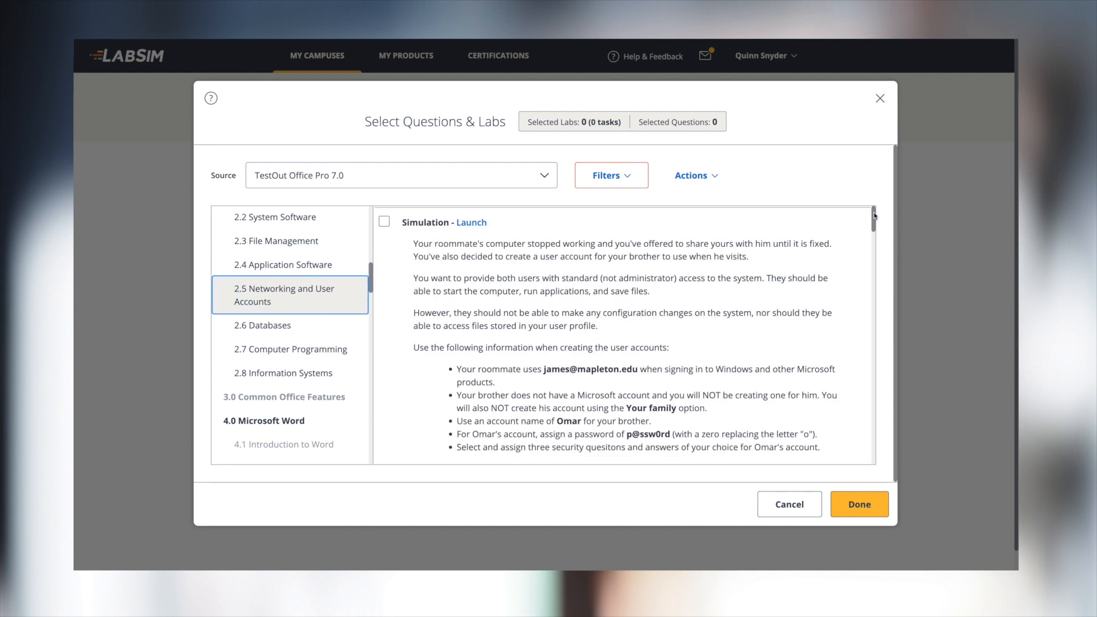